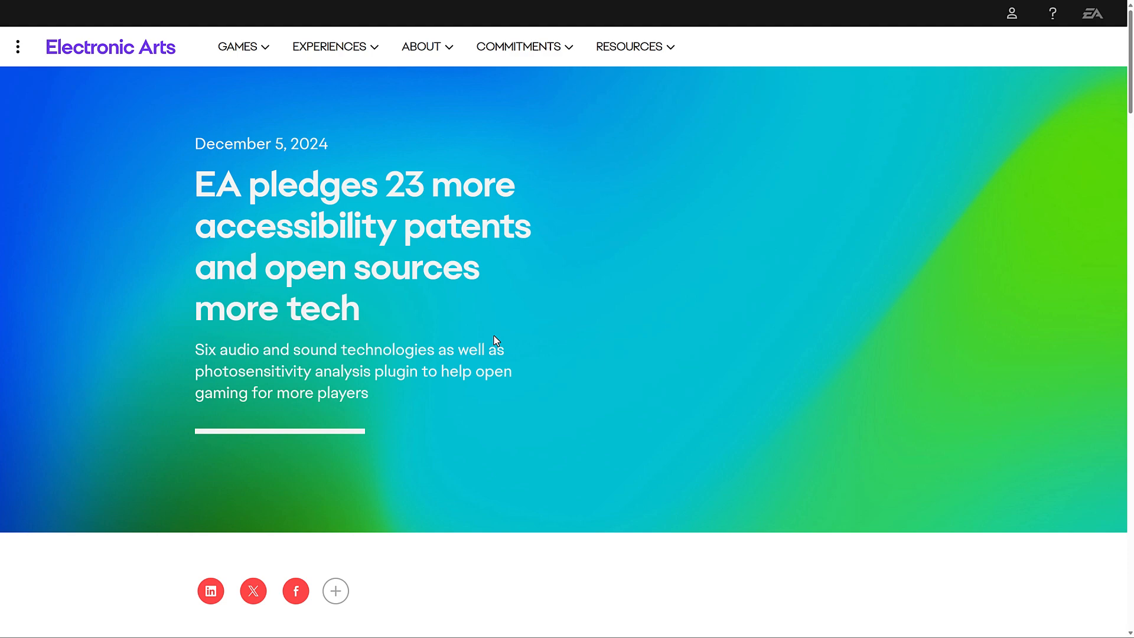
Step: Scroll past the article header to the introductory paragraphs on the 23 pledged accessibility patents
{"action": "scroll", "scroll_direction": "down", "scroll_amount": 3}
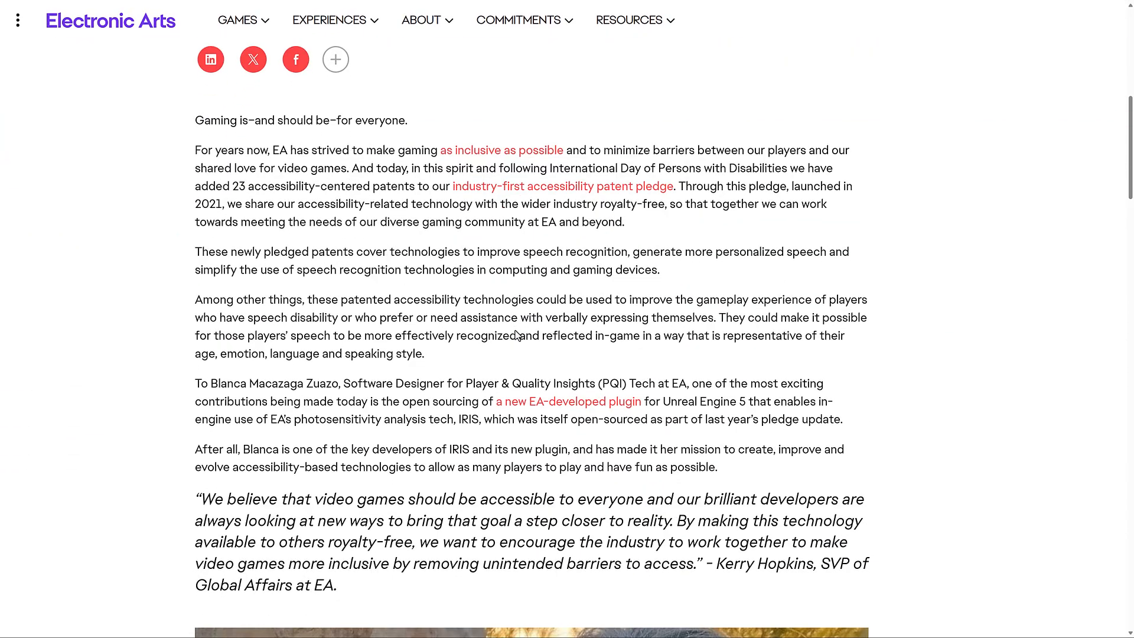
{"action": "scroll", "scroll_direction": "down", "scroll_amount": 3}
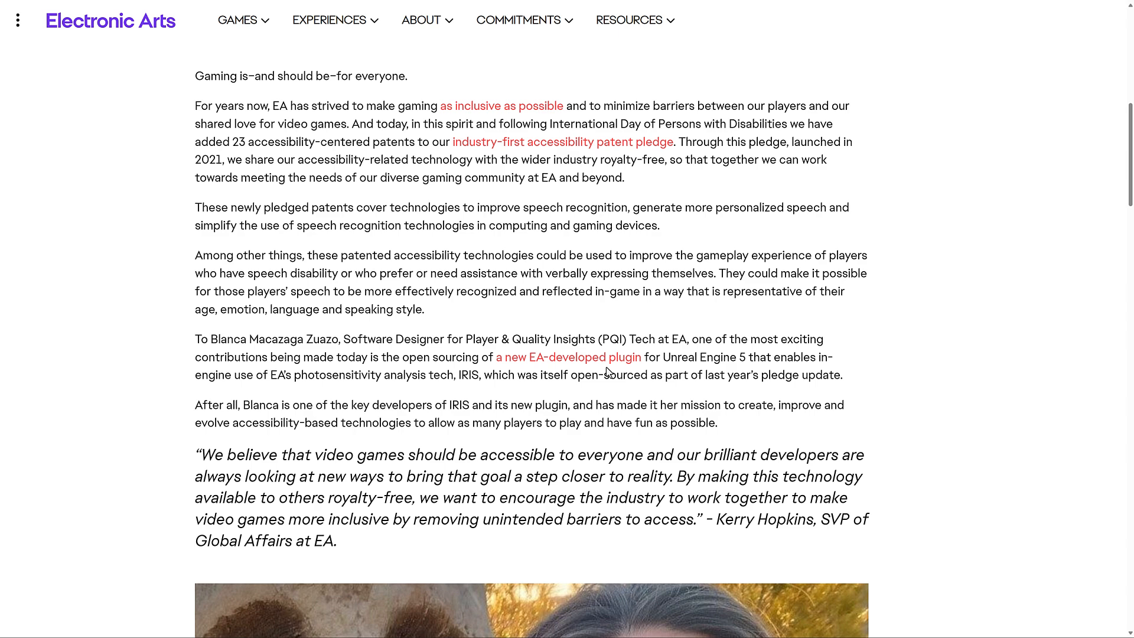
{"action": "mouse_move", "coordinate": [376, 177]}
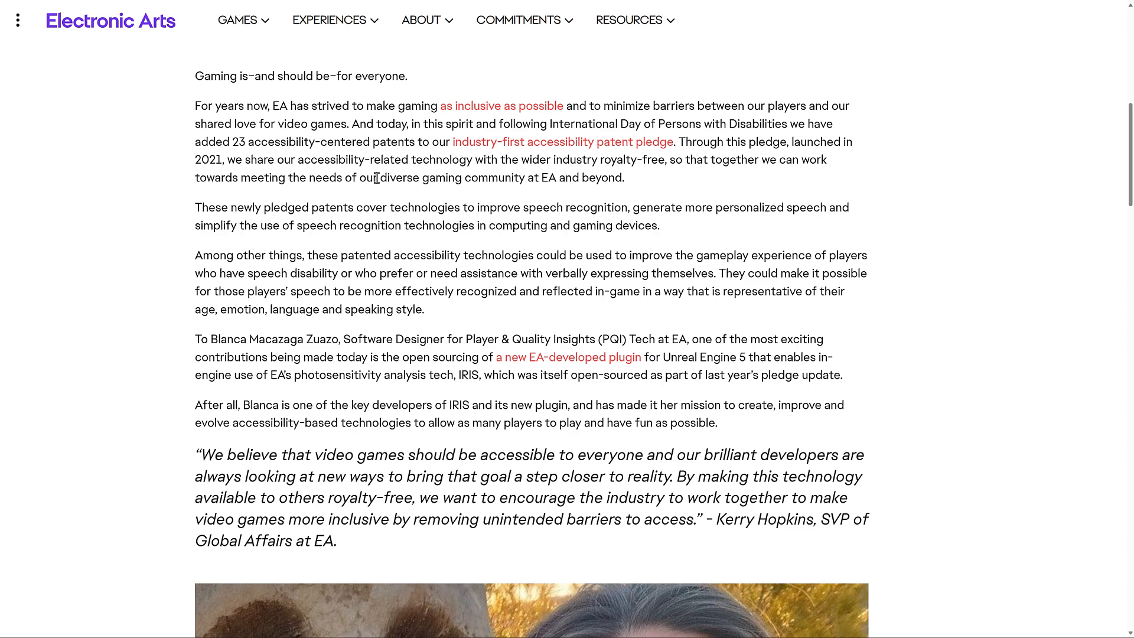
Step: Skim down past the photo through the IRIS plugin and Fonttik paragraphs
{"action": "scroll", "scroll_direction": "down", "scroll_amount": 3}
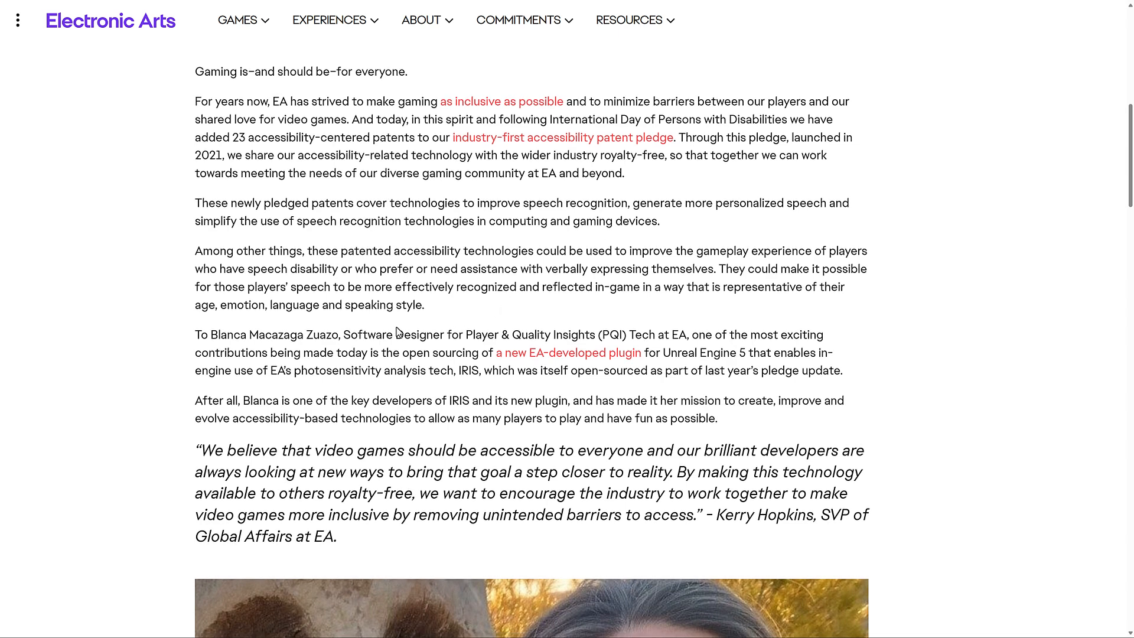
{"action": "scroll", "scroll_direction": "down", "scroll_amount": 3}
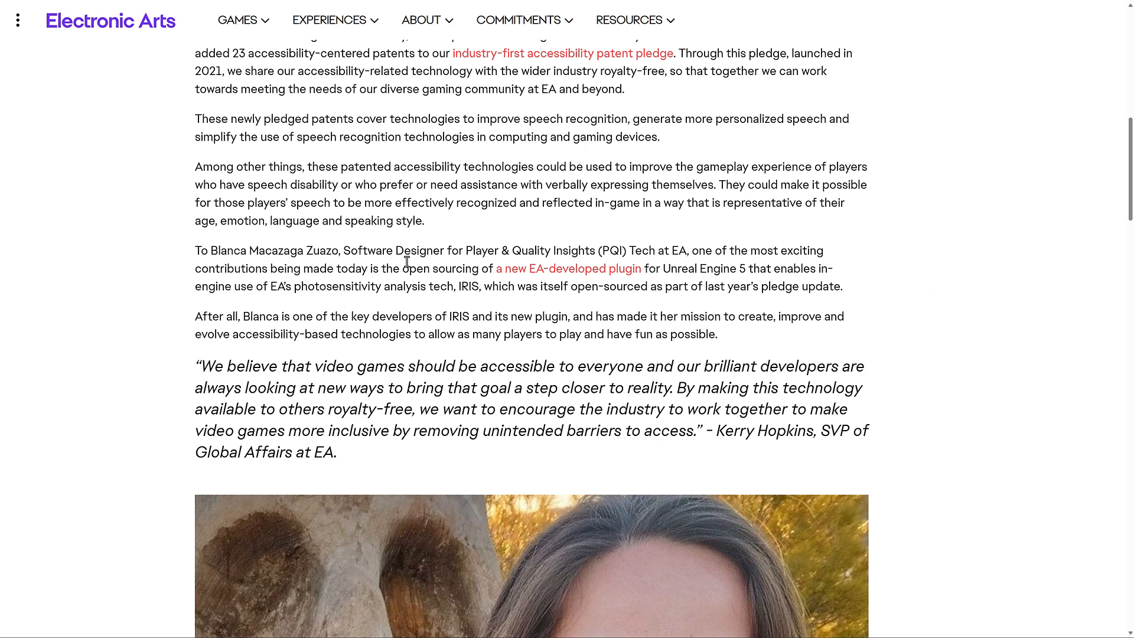
{"action": "mouse_move", "coordinate": [485, 284]}
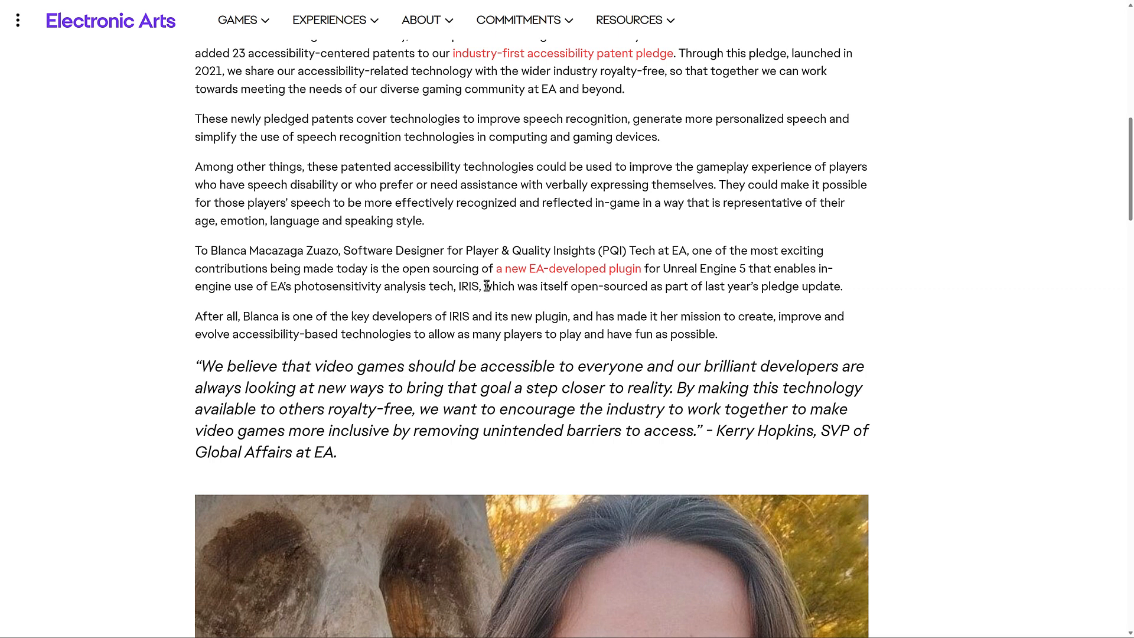
{"action": "scroll", "scroll_direction": "down", "scroll_amount": 3}
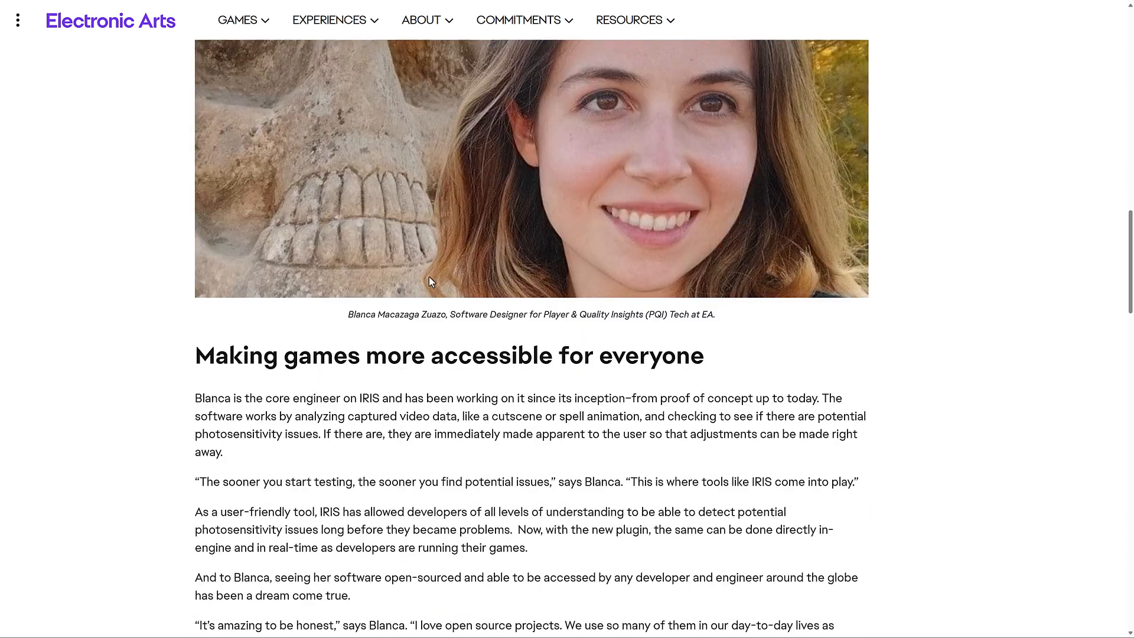
{"action": "scroll", "scroll_direction": "down", "scroll_amount": 3}
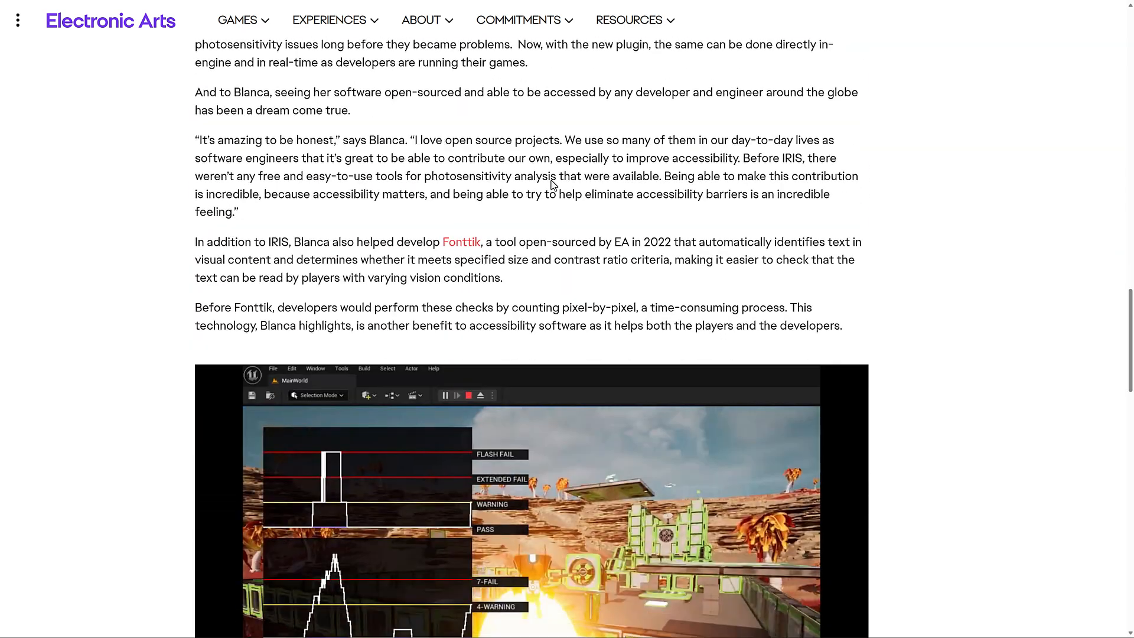
{"action": "scroll", "scroll_direction": "down", "scroll_amount": 3}
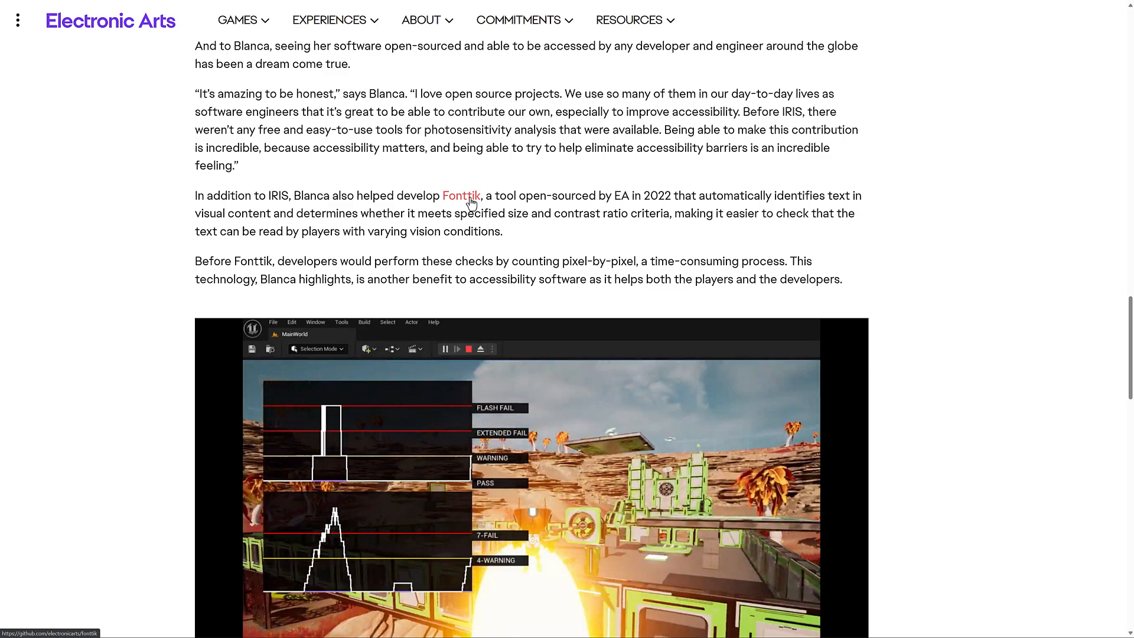
{"action": "scroll", "scroll_direction": "down", "scroll_amount": 3}
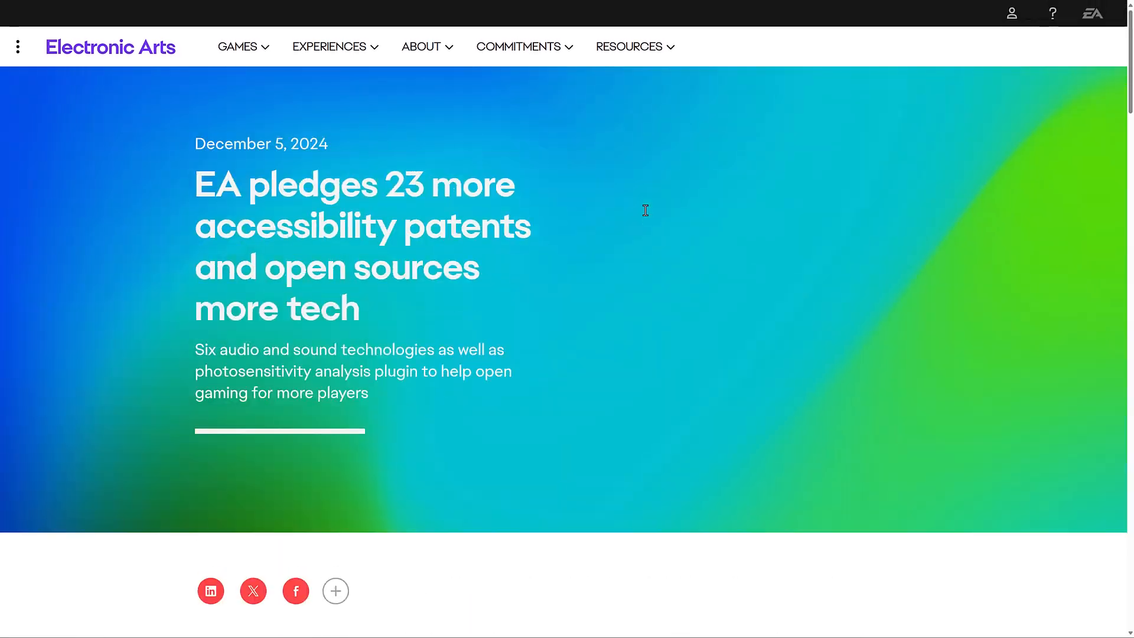
{"action": "mouse_move", "coordinate": [653, 254]}
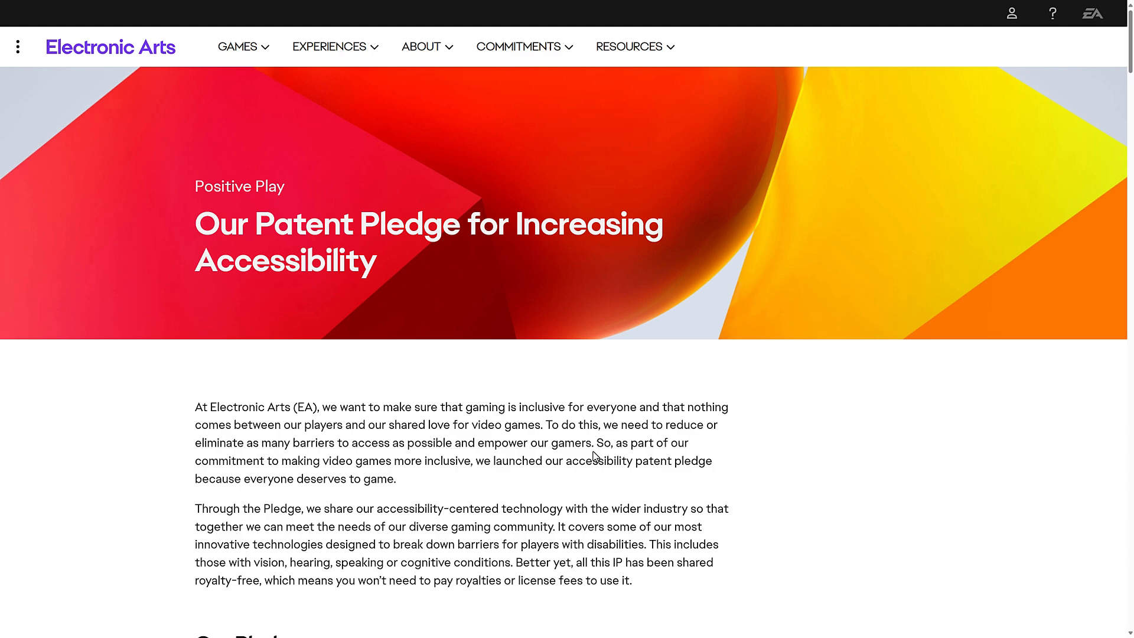
Step: Scroll the Patent Pledge for Increasing Accessibility page down to its List of Patents
{"action": "scroll", "scroll_direction": "down", "scroll_amount": 3}
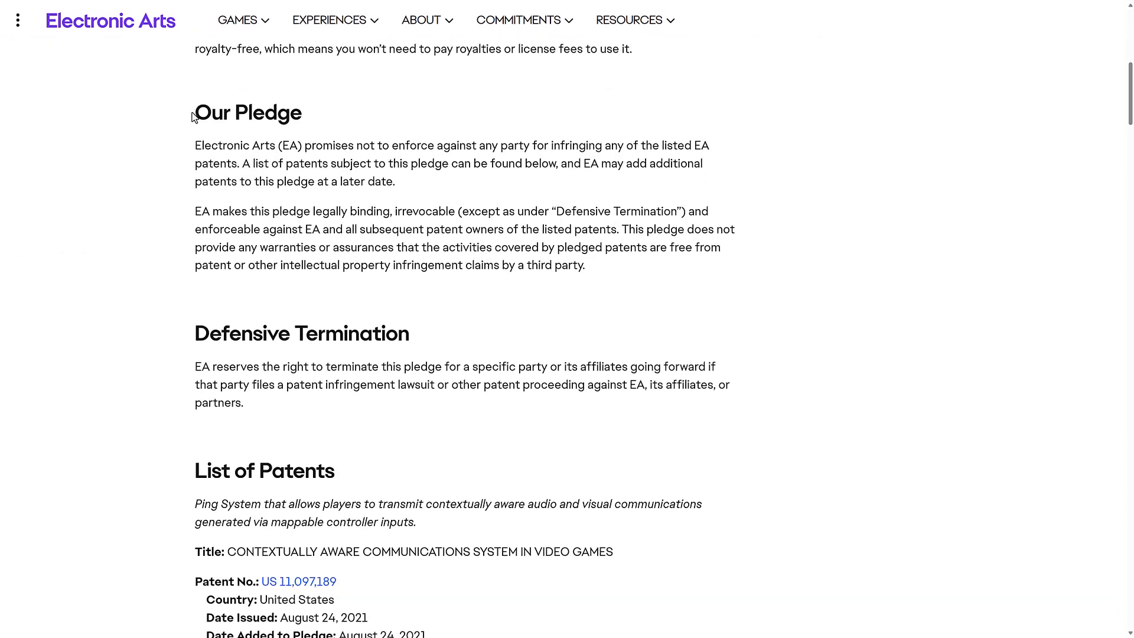
{"action": "mouse_move", "coordinate": [97, 120]}
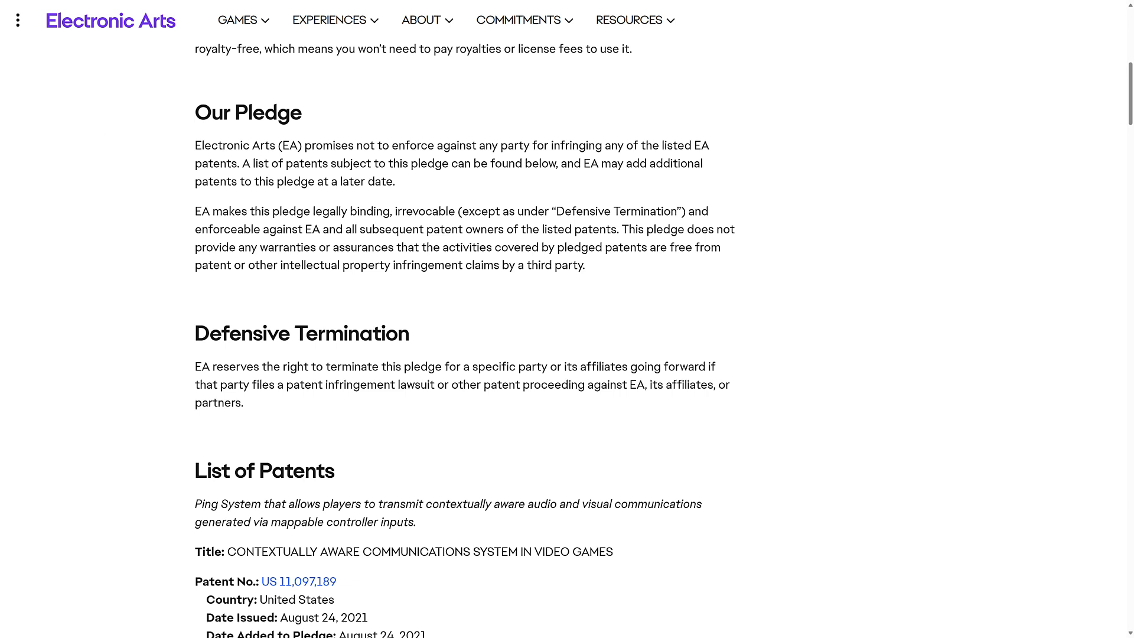
{"action": "mouse_move", "coordinate": [59, 211]}
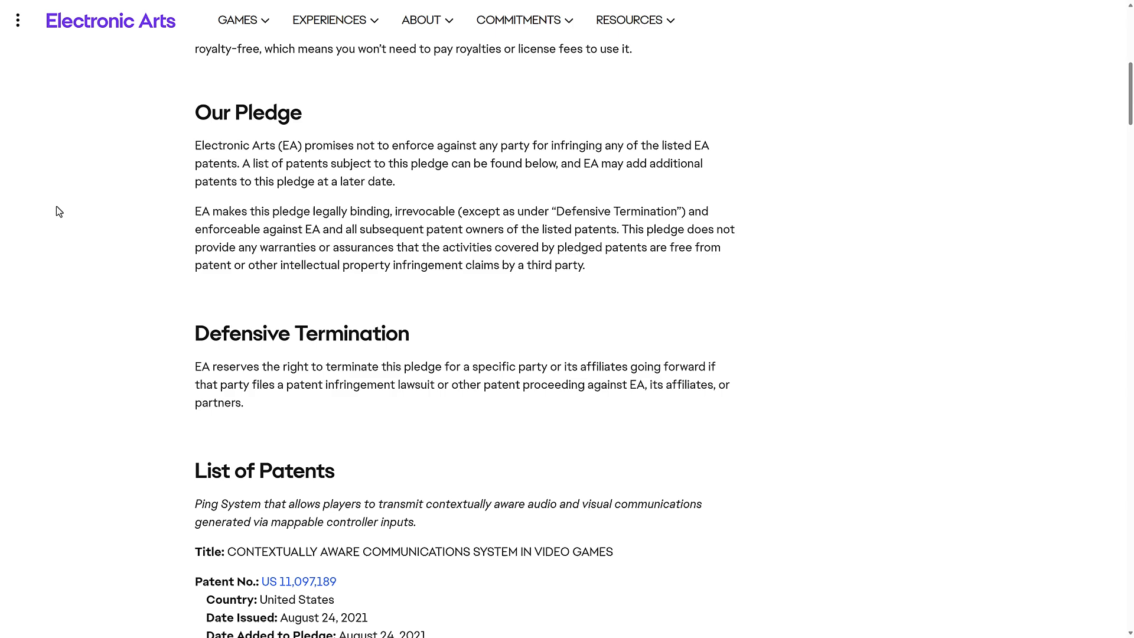
{"action": "mouse_move", "coordinate": [489, 392]}
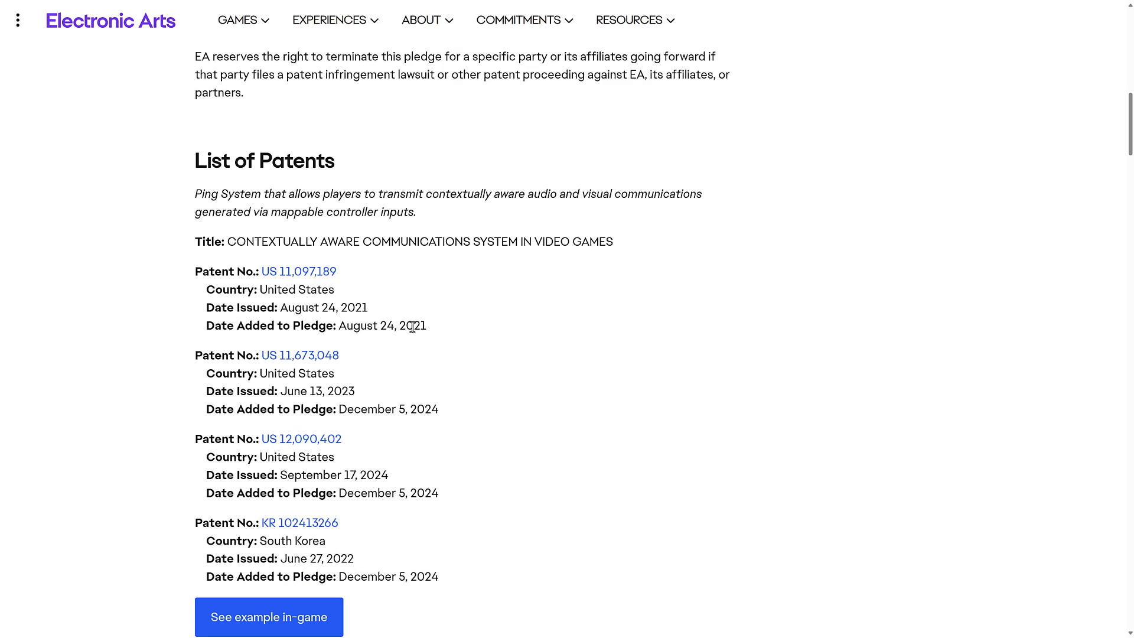
Step: Browse the patent list, highlighting and then deselecting the personalized music patent description
{"action": "scroll", "scroll_direction": "down", "scroll_amount": 3}
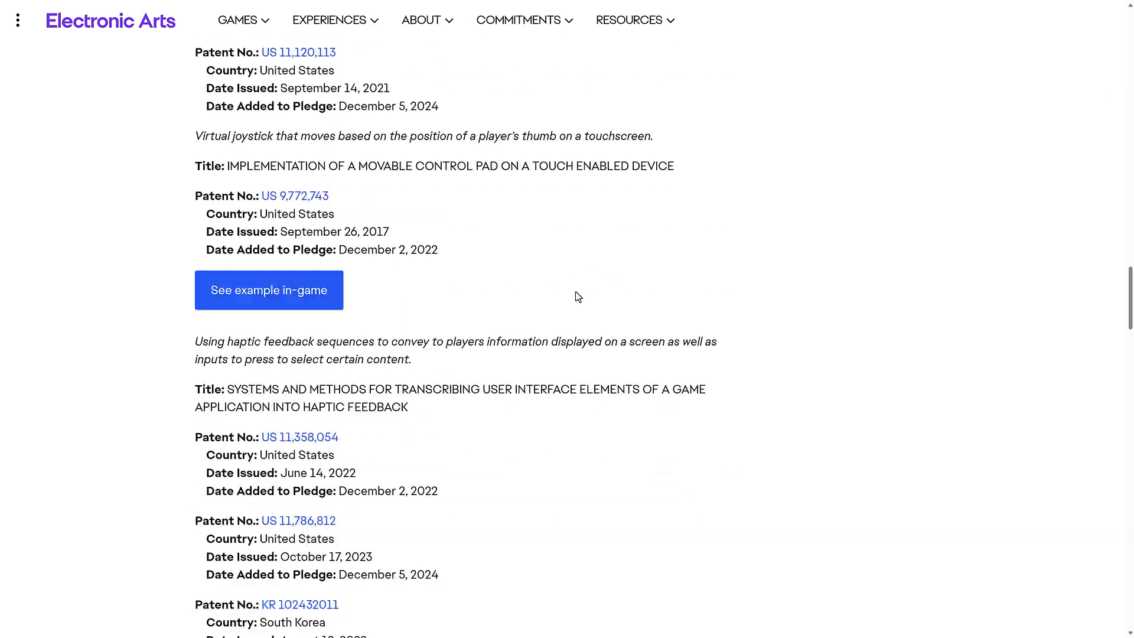
{"action": "scroll", "scroll_direction": "down", "scroll_amount": 3}
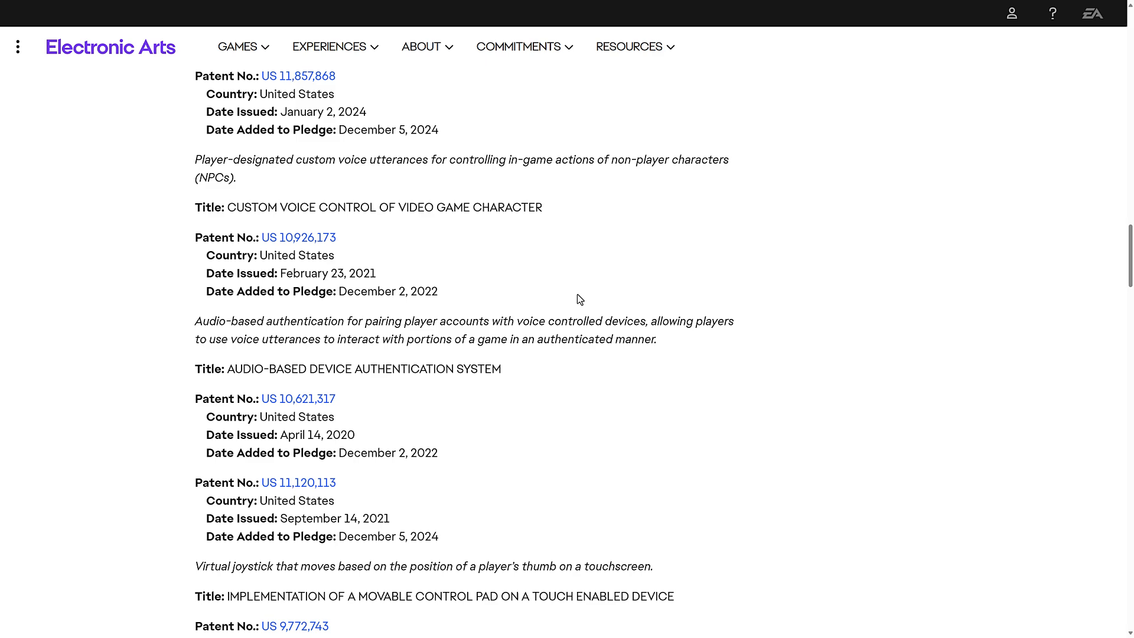
{"action": "scroll", "scroll_direction": "up", "scroll_amount": 3}
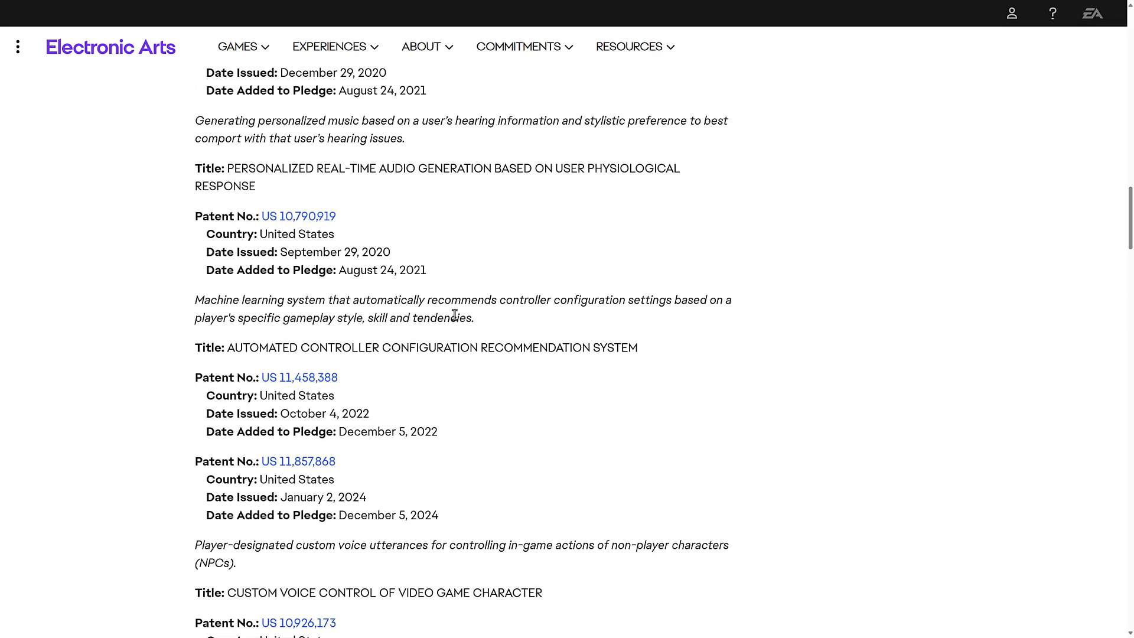
{"action": "left_click_drag", "start_coordinate": [195, 299], "coordinate": [474, 318]}
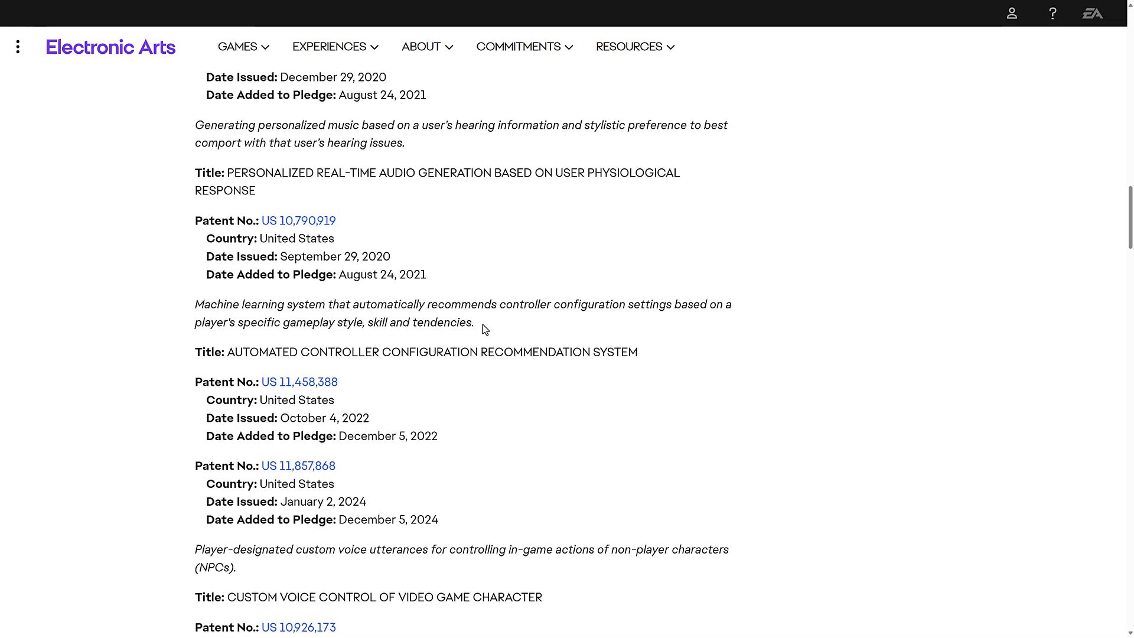
{"action": "scroll", "scroll_direction": "up", "scroll_amount": 3}
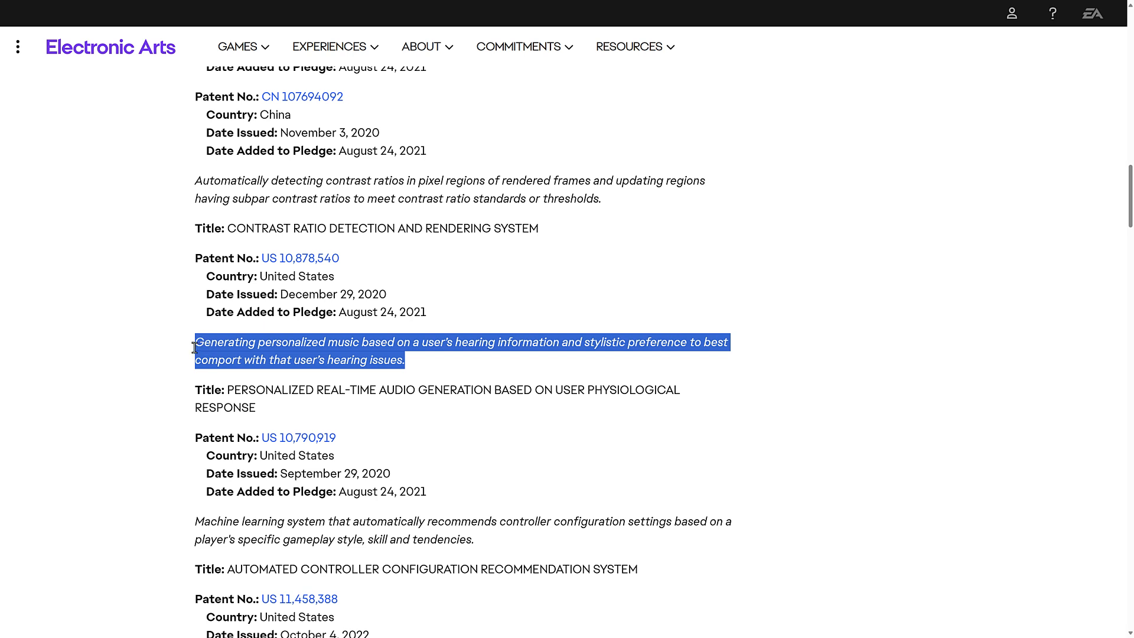
{"action": "mouse_move", "coordinate": [580, 356]}
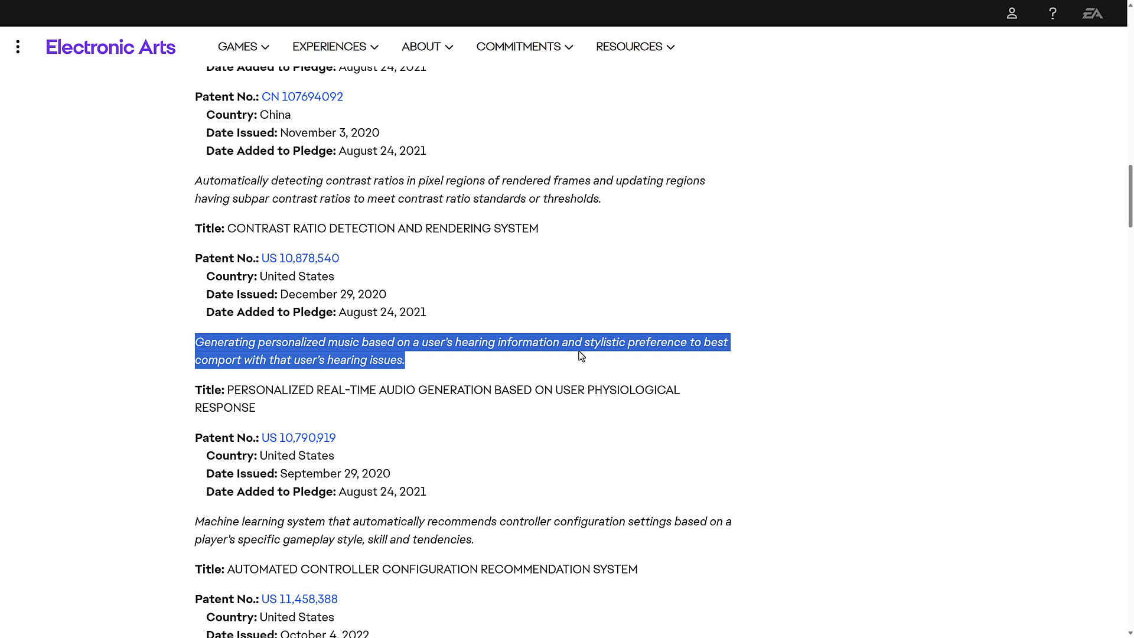
{"action": "mouse_move", "coordinate": [431, 380]}
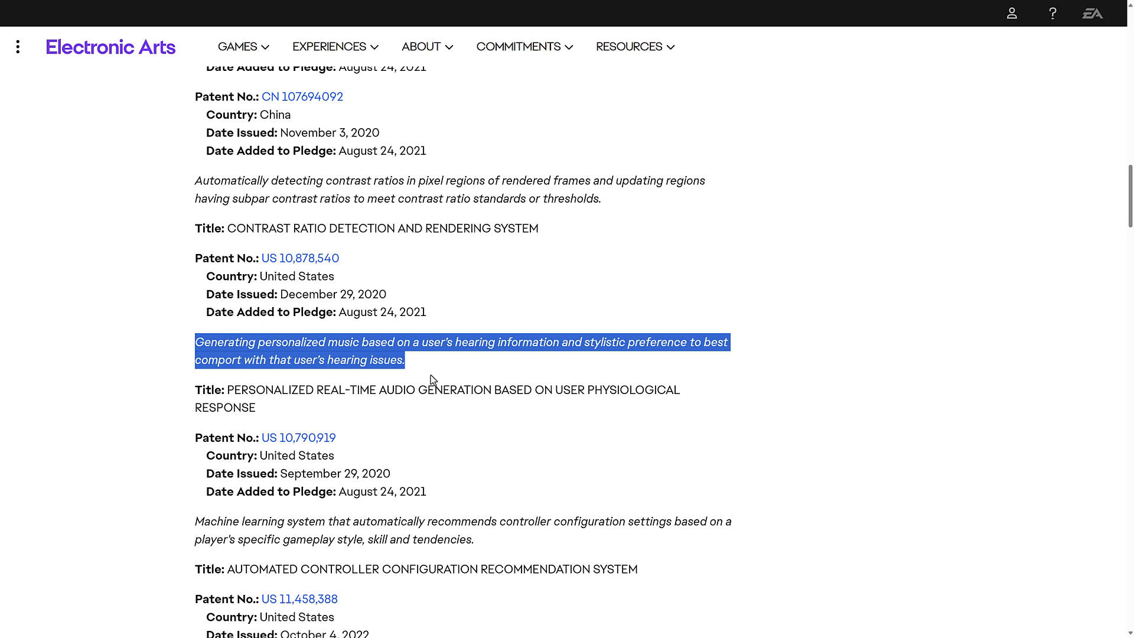
{"action": "left_click", "coordinate": [437, 373]}
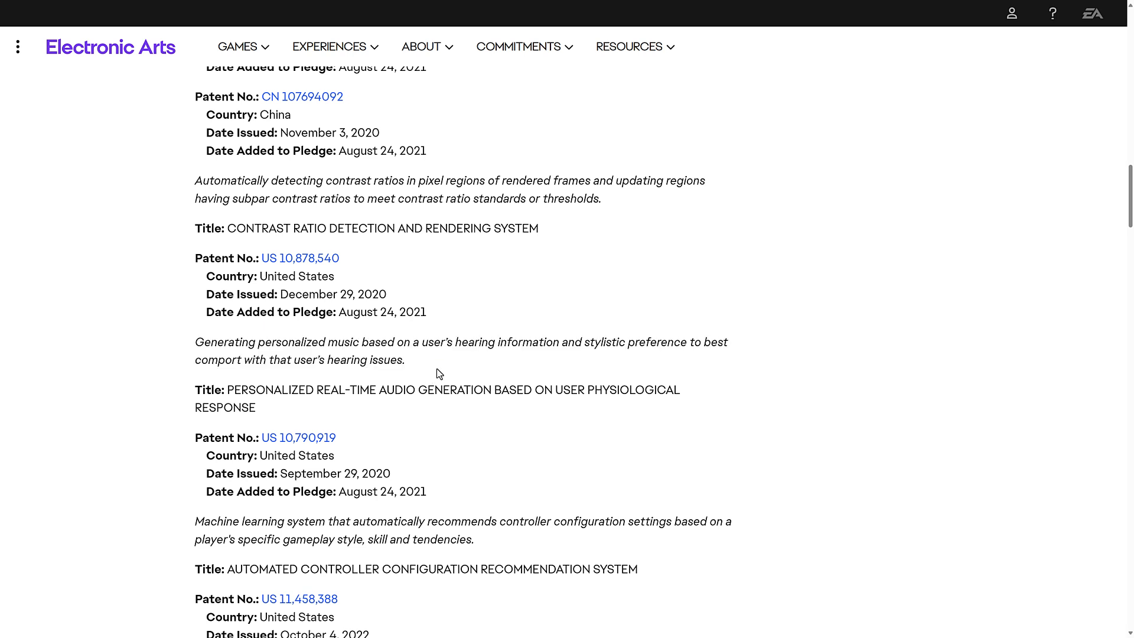
{"action": "mouse_move", "coordinate": [450, 368]}
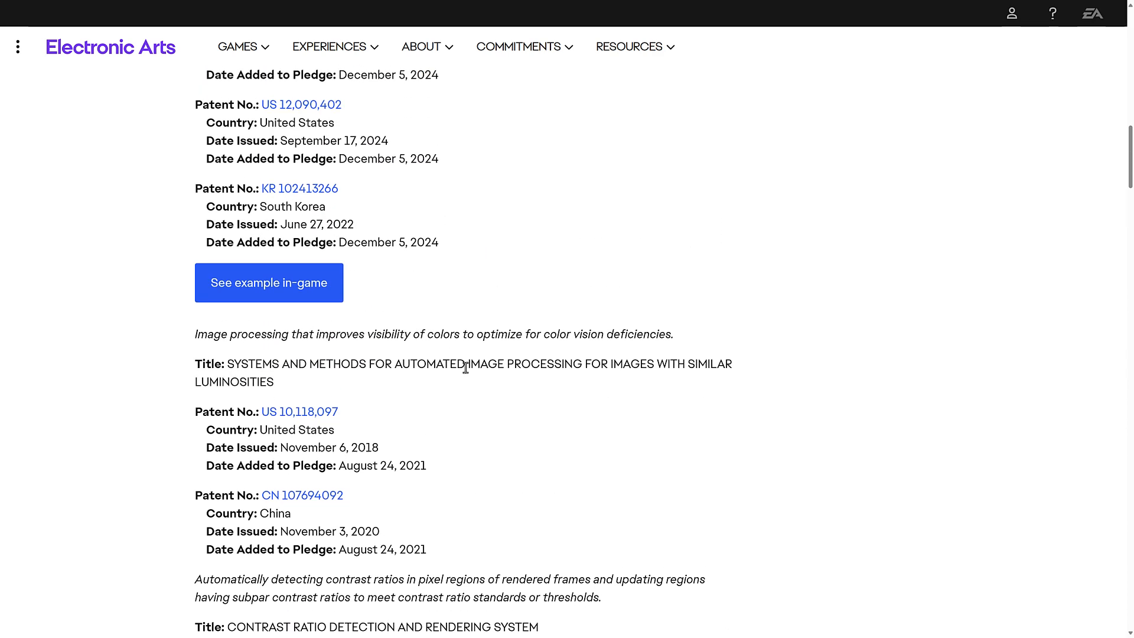
{"action": "scroll", "scroll_direction": "up", "scroll_amount": 3}
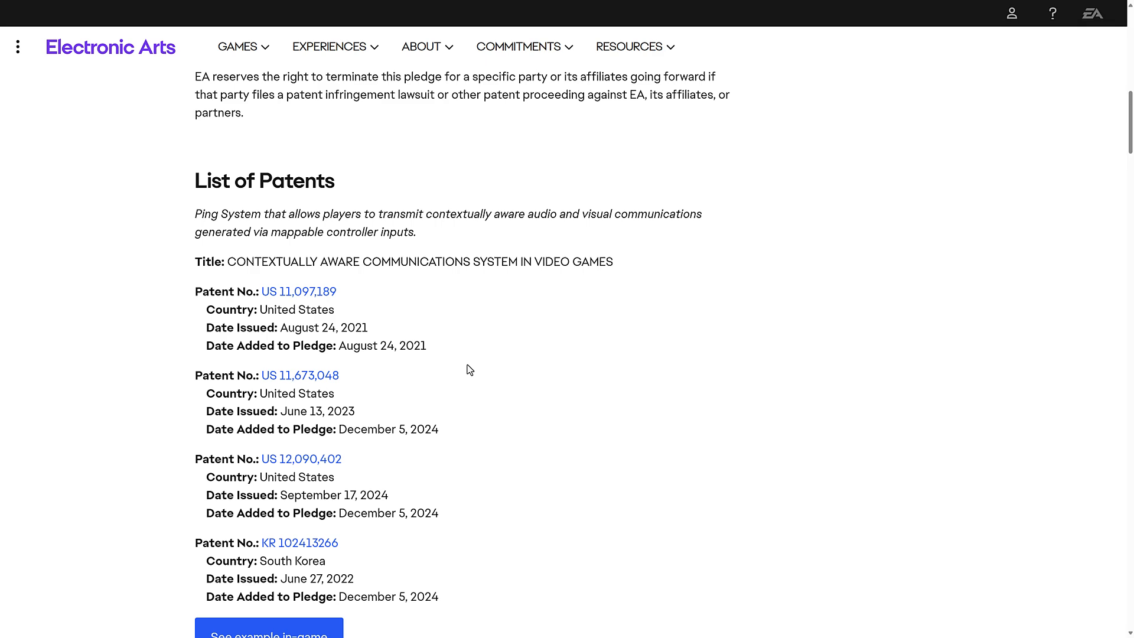
{"action": "scroll", "scroll_direction": "down", "scroll_amount": 3}
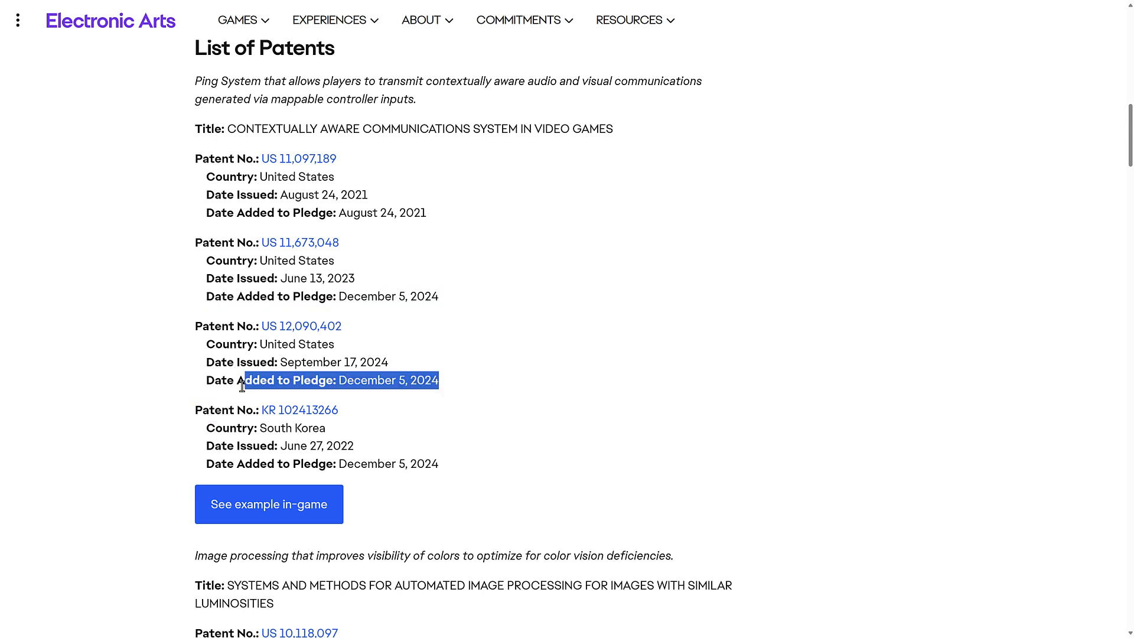
{"action": "scroll", "scroll_direction": "down", "scroll_amount": 3}
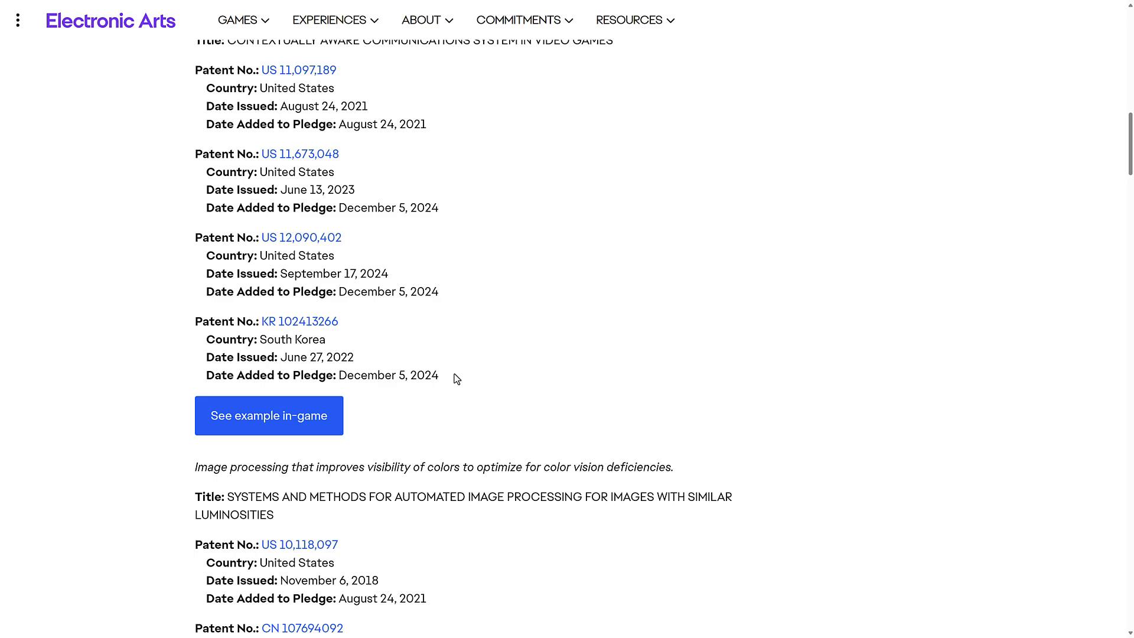
{"action": "mouse_move", "coordinate": [346, 338]}
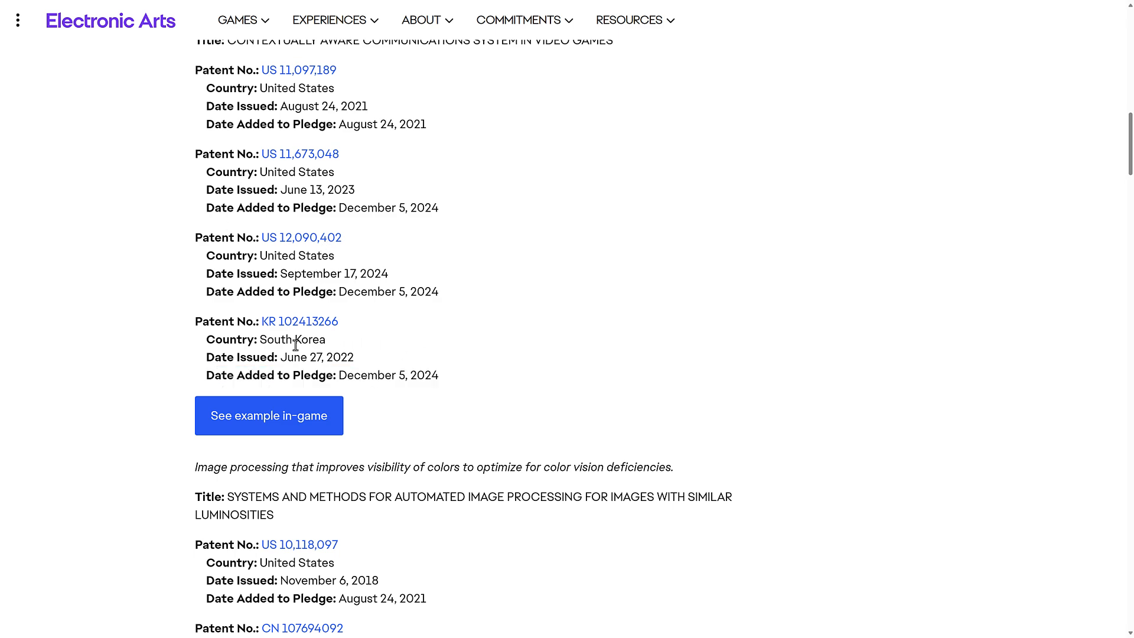
{"action": "scroll", "scroll_direction": "down", "scroll_amount": 3}
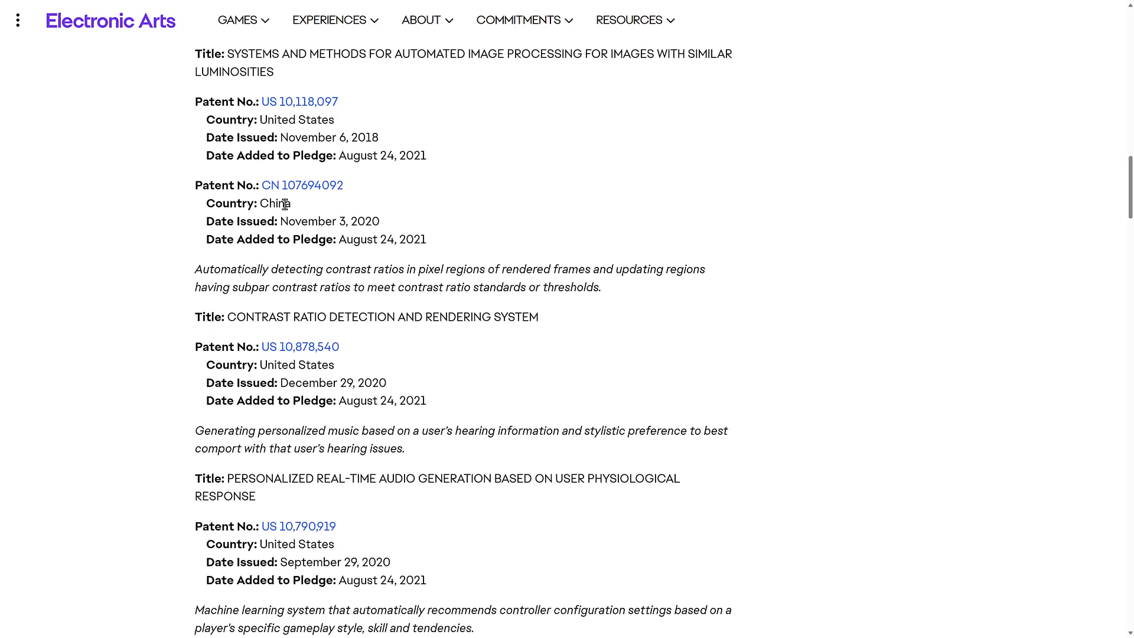
{"action": "scroll", "scroll_direction": "down", "scroll_amount": 3}
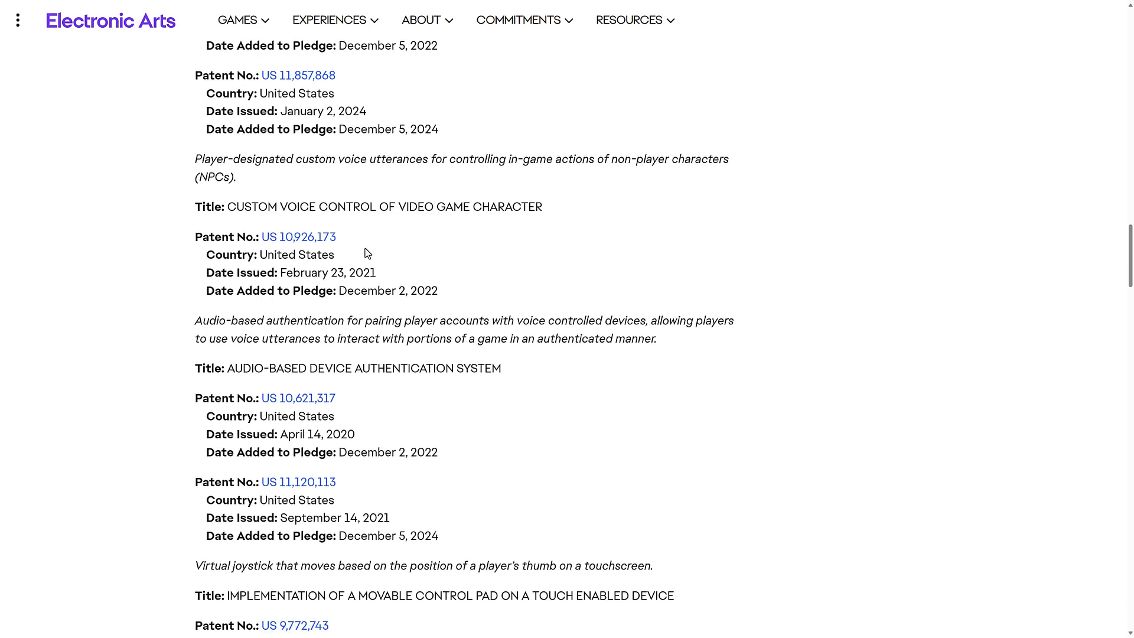
{"action": "scroll", "scroll_direction": "down", "scroll_amount": 3}
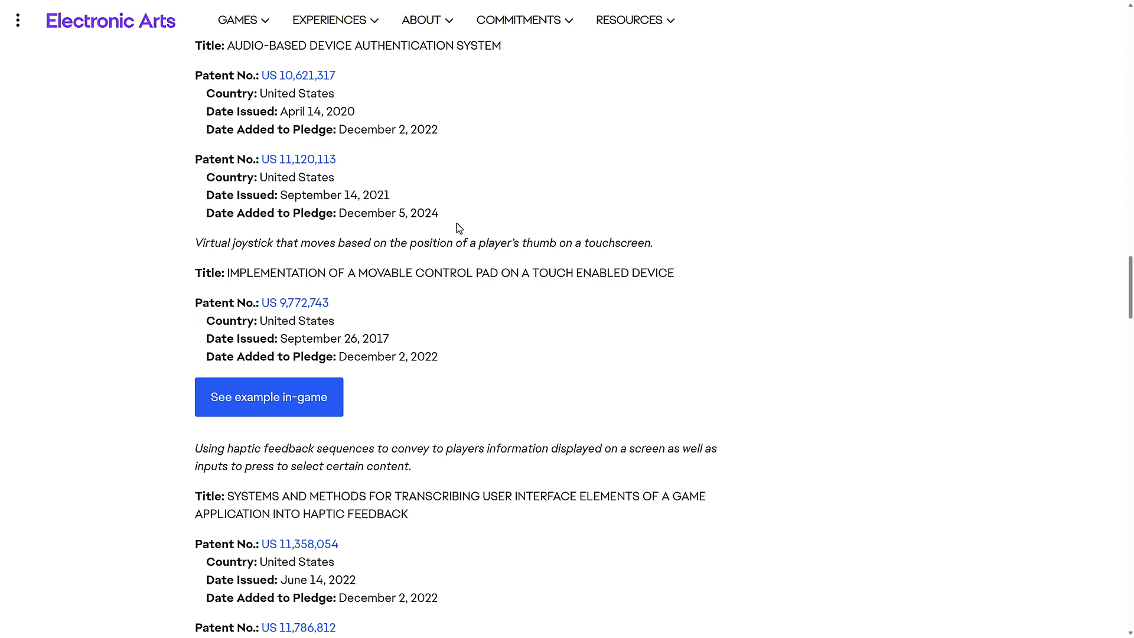
{"action": "scroll", "scroll_direction": "down", "scroll_amount": 3}
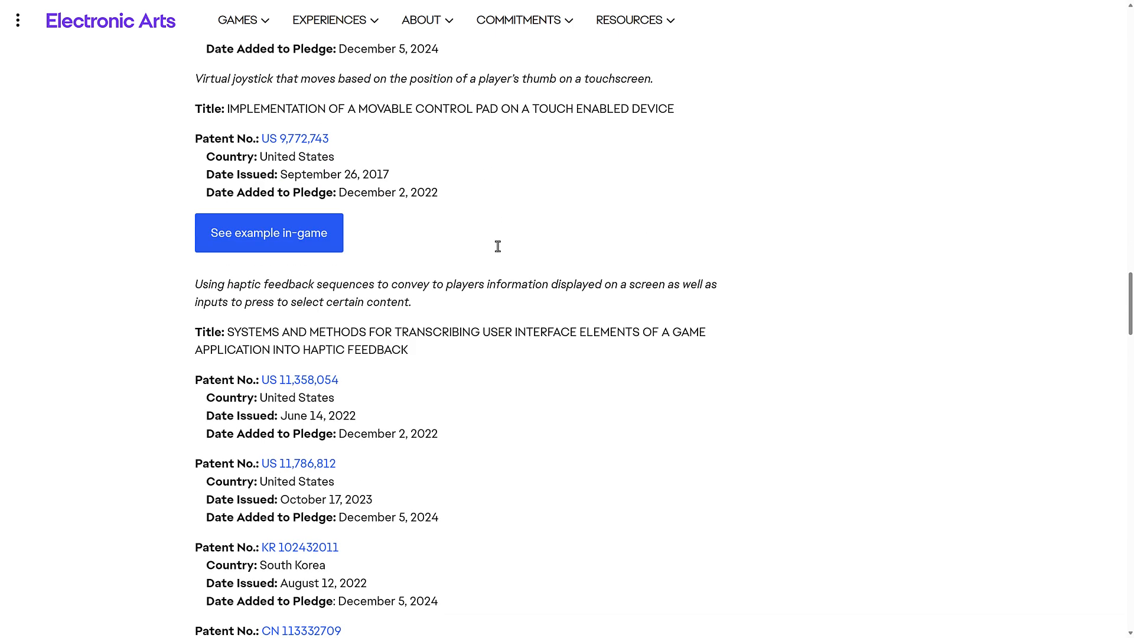
{"action": "scroll", "scroll_direction": "down", "scroll_amount": 3}
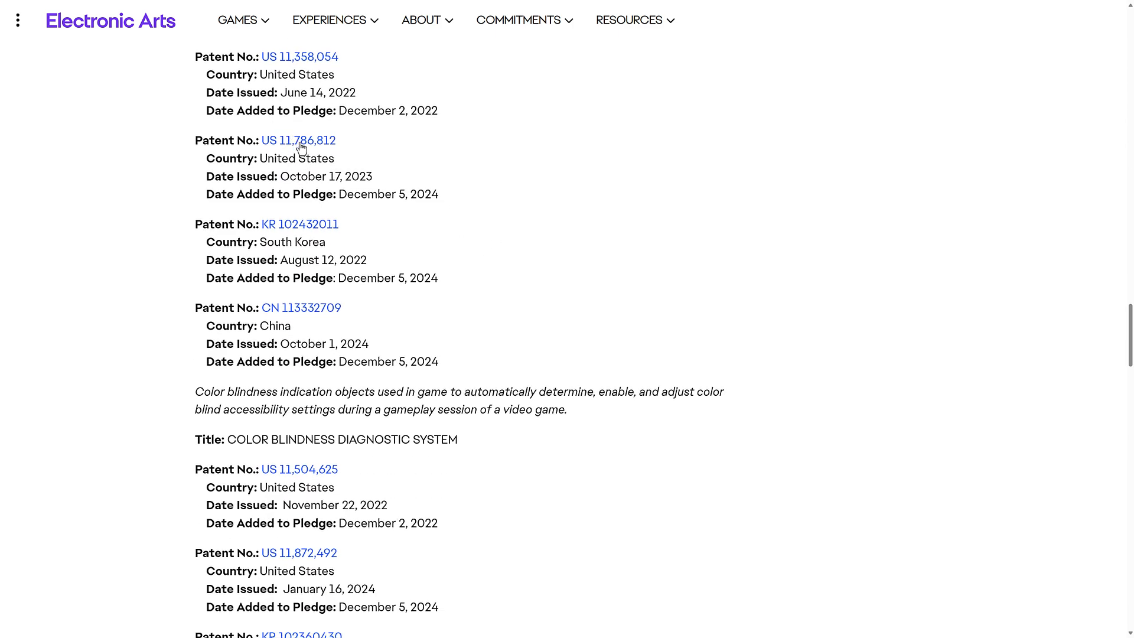
Step: Open haptic feedback patent US 11,786,812 on Google Patents and scroll through it
{"action": "left_click", "coordinate": [298, 140]}
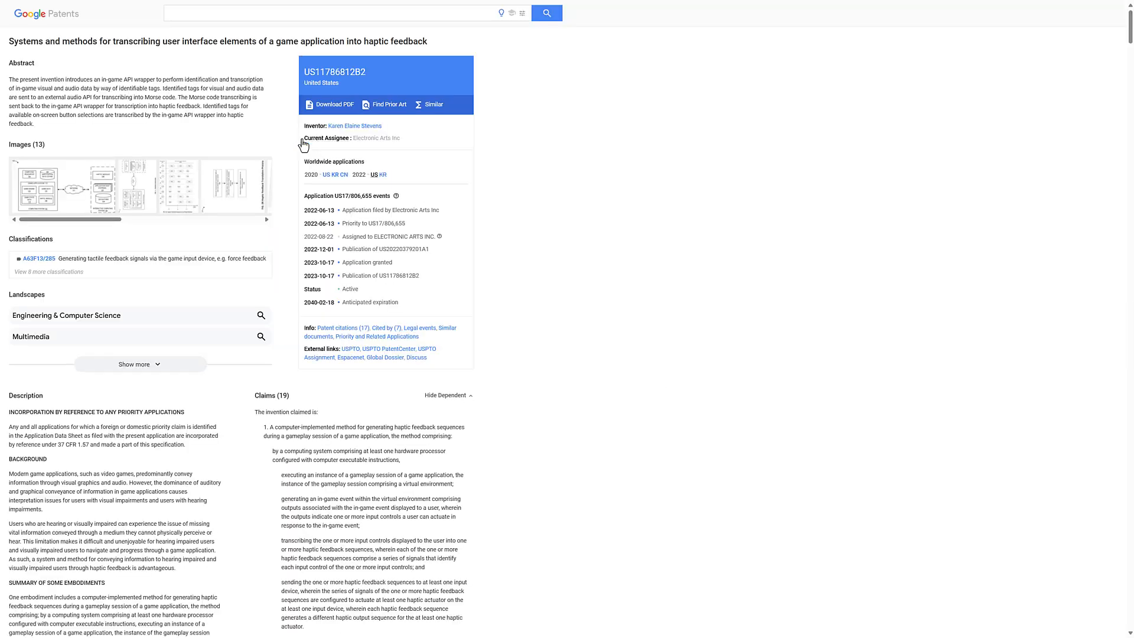
{"action": "mouse_move", "coordinate": [354, 345]}
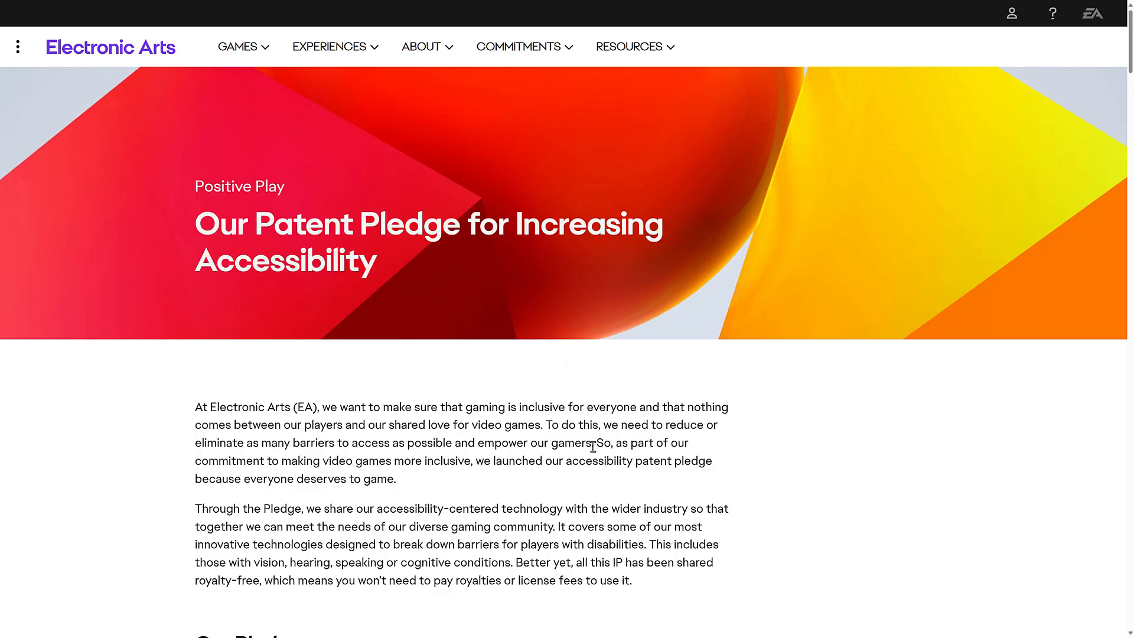
{"action": "scroll", "scroll_direction": "down", "scroll_amount": 3}
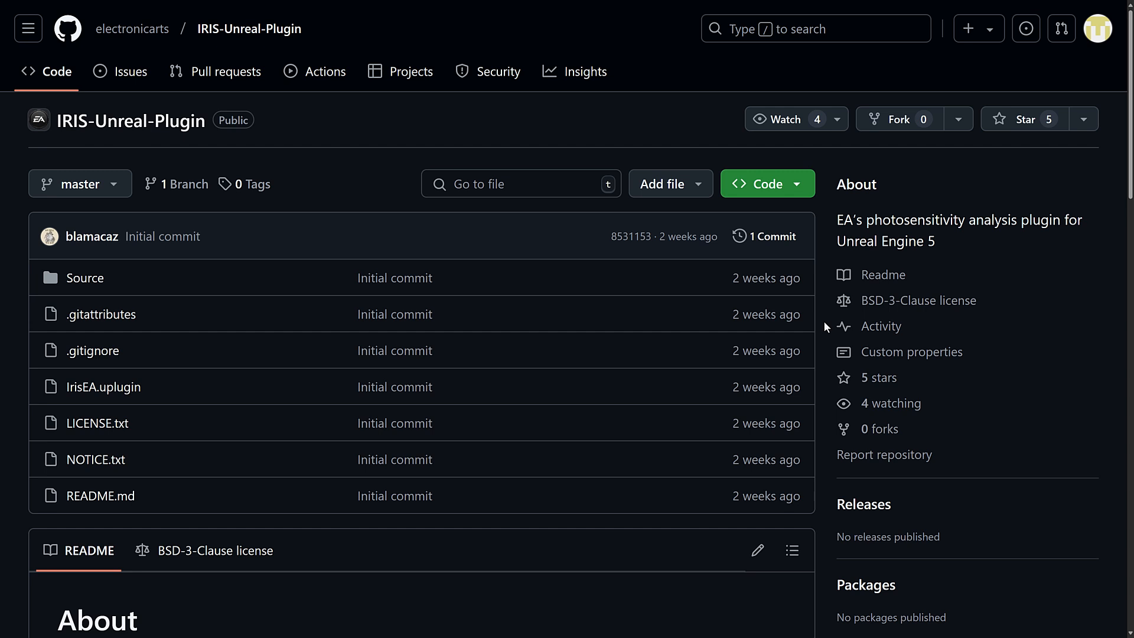
{"action": "scroll", "scroll_direction": "down", "scroll_amount": 3}
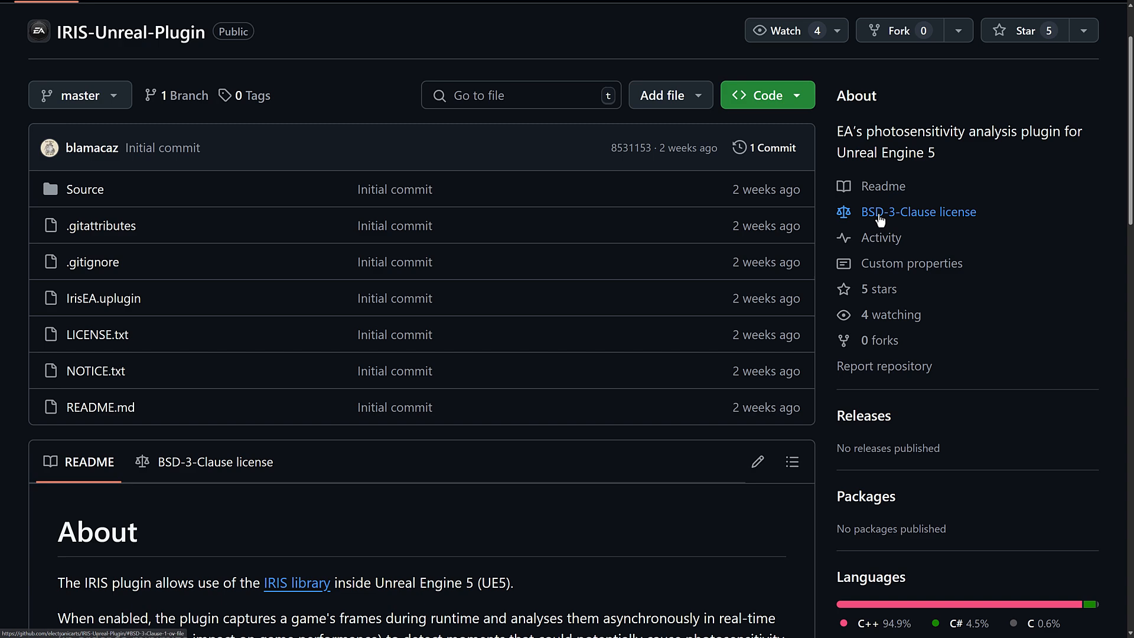
{"action": "scroll", "scroll_direction": "down", "scroll_amount": 3}
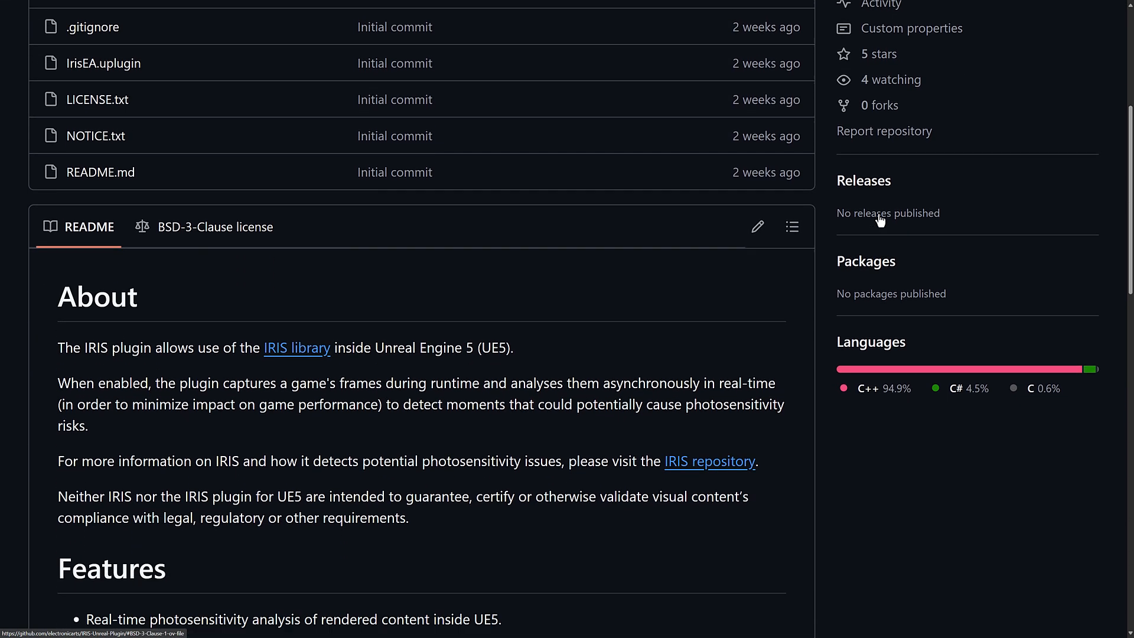
{"action": "scroll", "scroll_direction": "down", "scroll_amount": 3}
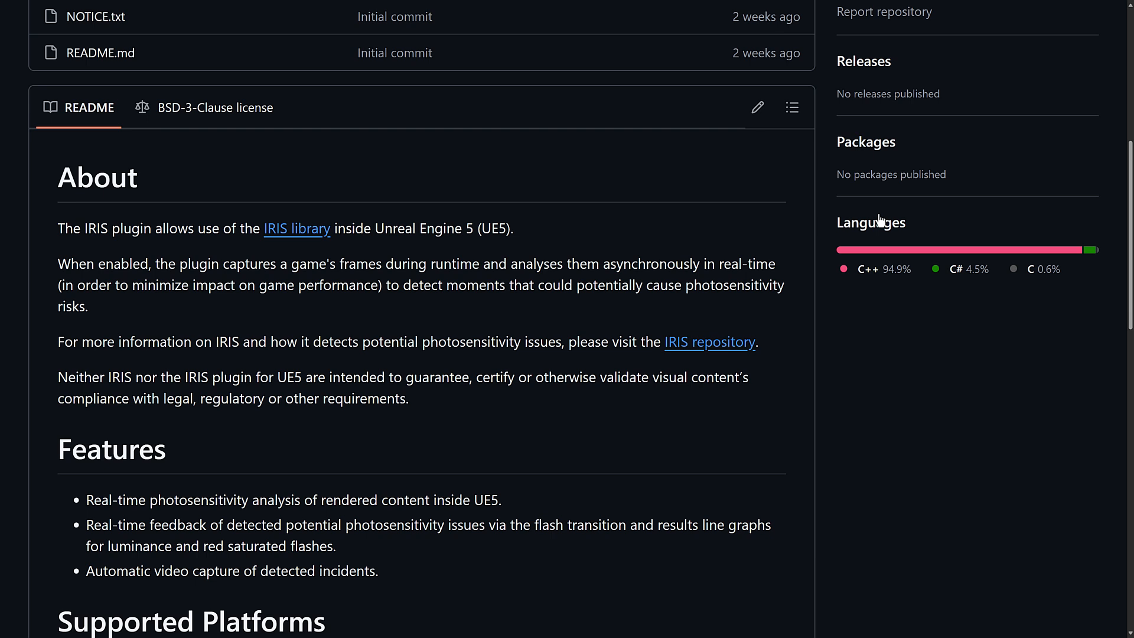
{"action": "scroll", "scroll_direction": "down", "scroll_amount": 3}
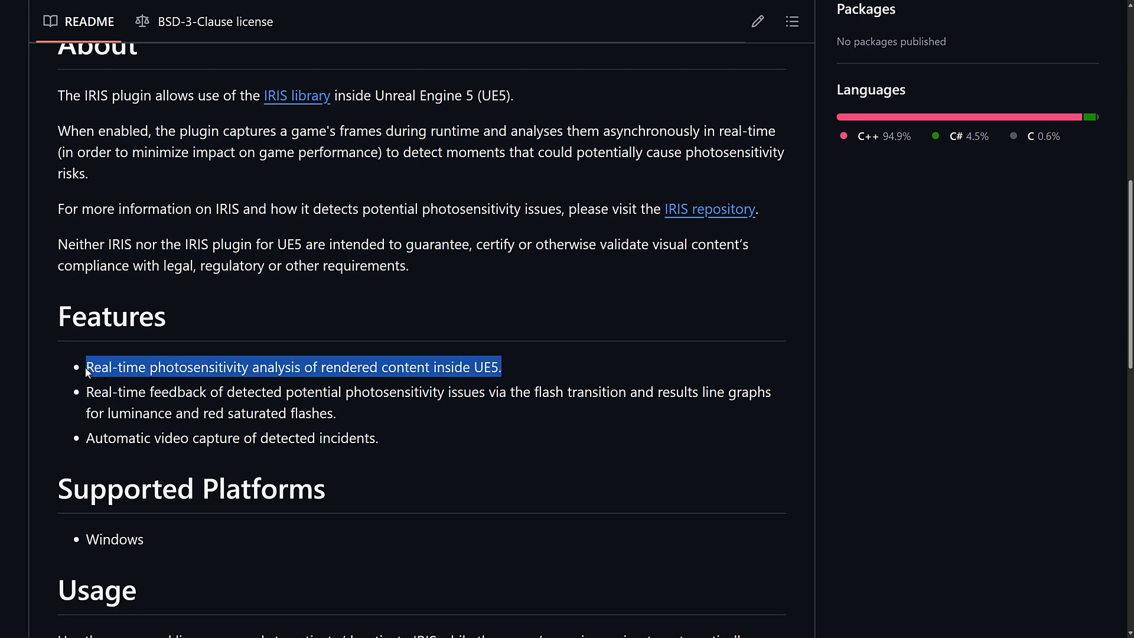
{"action": "left_click_drag", "start_coordinate": [85, 367], "coordinate": [352, 392]}
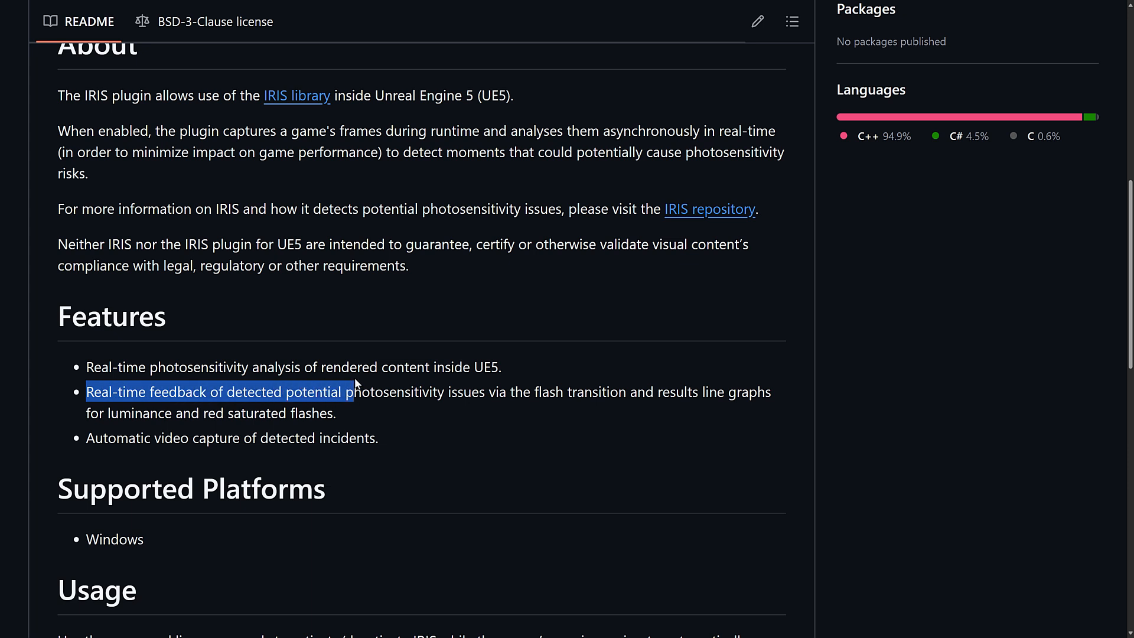
{"action": "left_click_drag", "start_coordinate": [353, 392], "coordinate": [571, 392]}
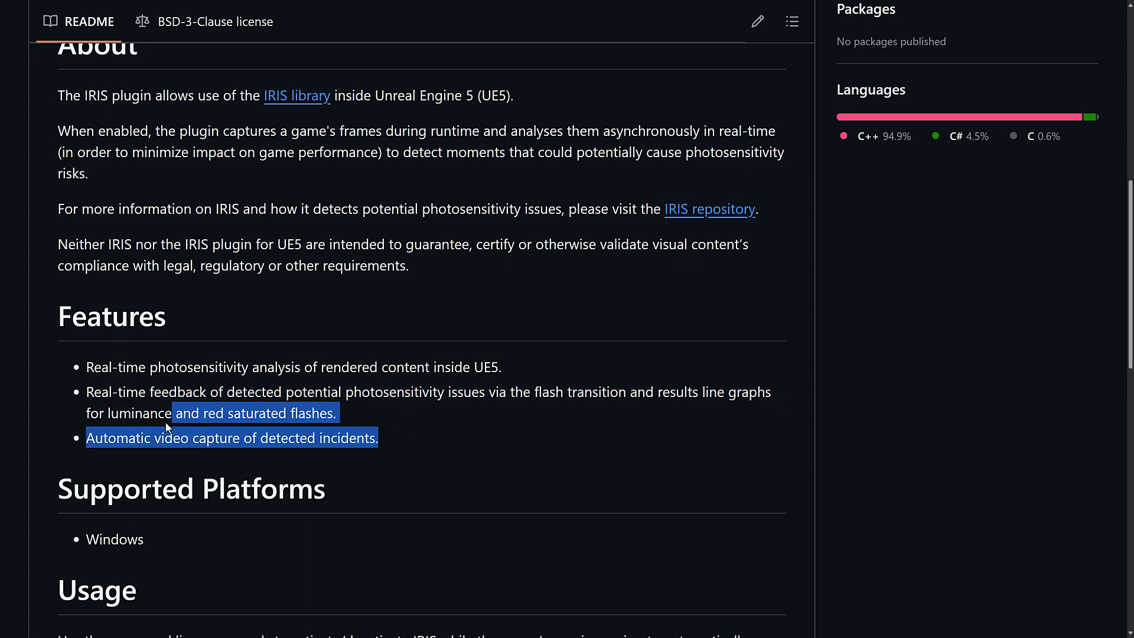
{"action": "left_click", "coordinate": [145, 437]}
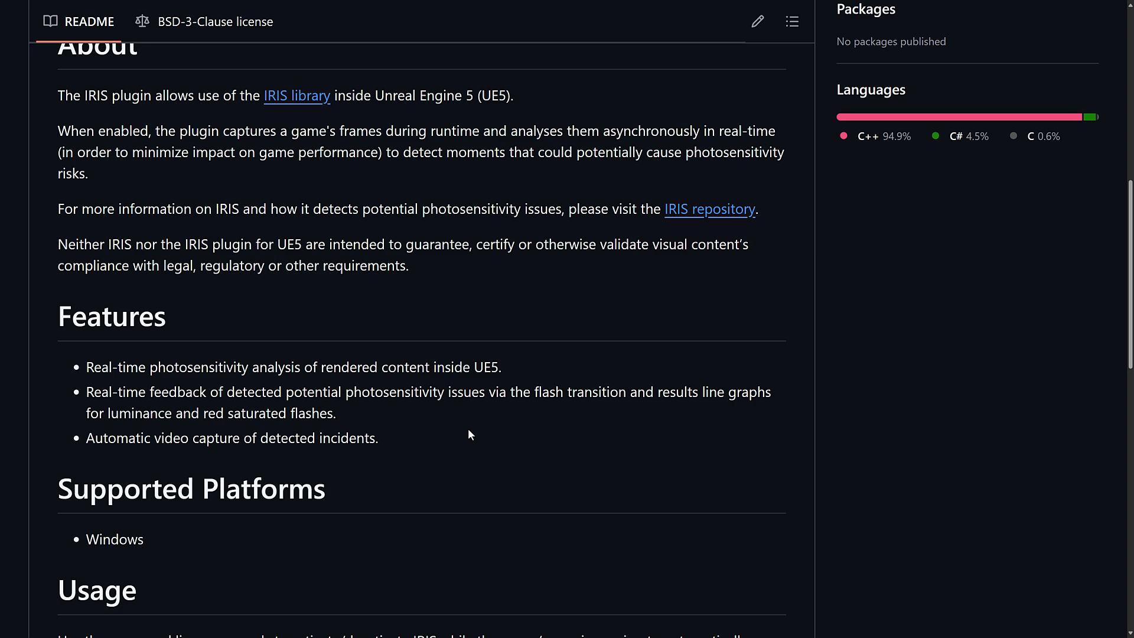
{"action": "mouse_move", "coordinate": [546, 368]}
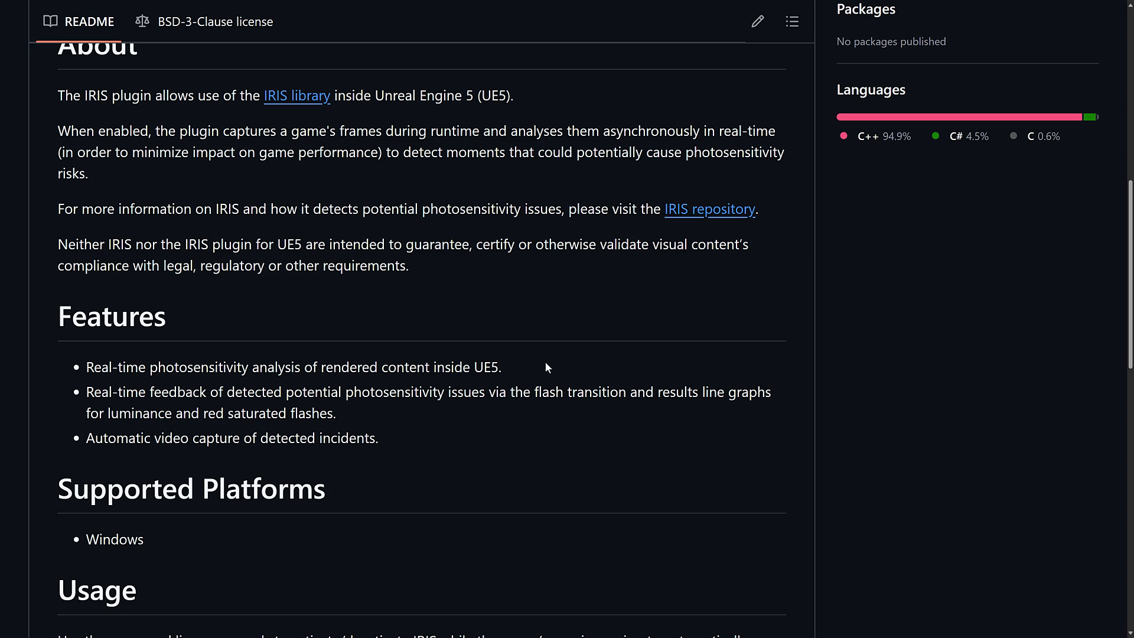
{"action": "scroll", "scroll_direction": "down", "scroll_amount": 3}
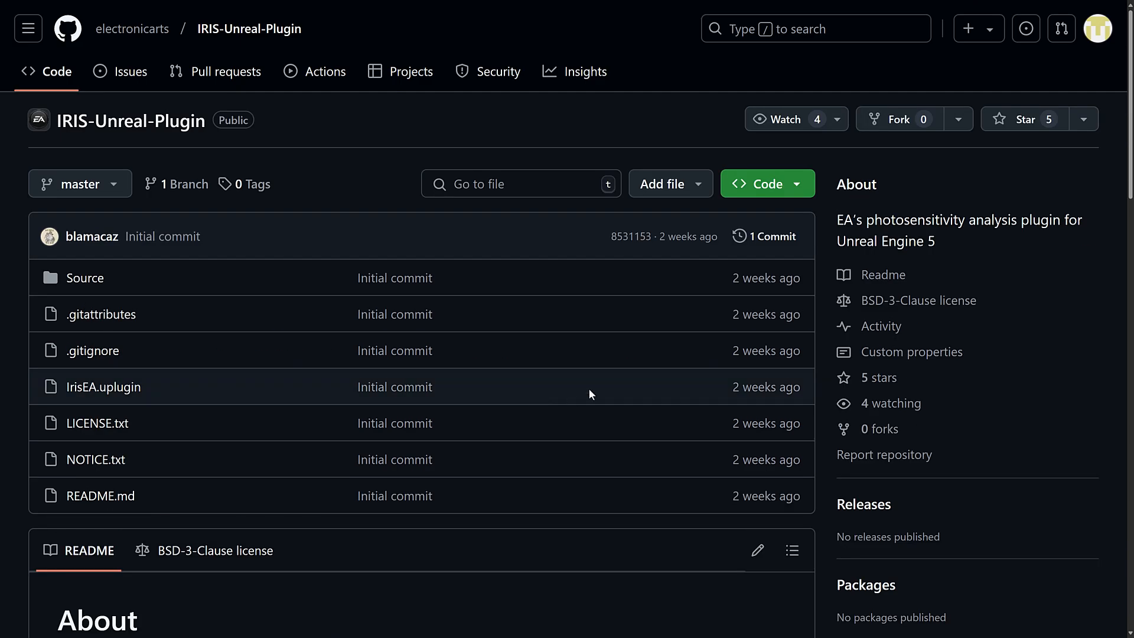
{"action": "mouse_move", "coordinate": [293, 219]}
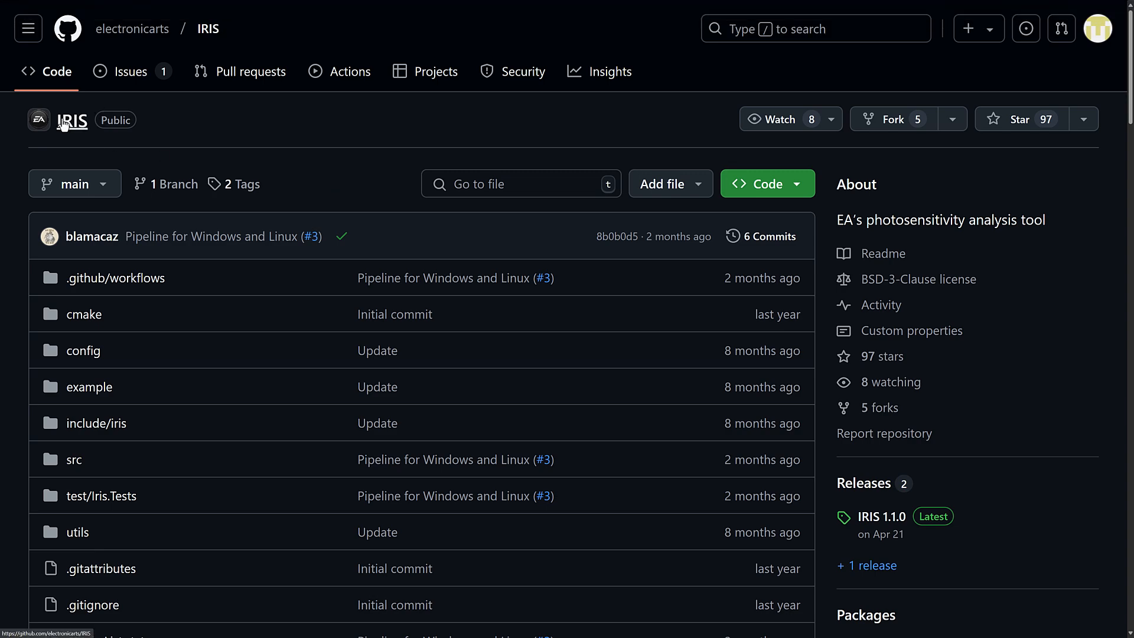
Step: Read down the IRIS README through the CSV output columns and example app section
{"action": "scroll", "scroll_direction": "down", "scroll_amount": 3}
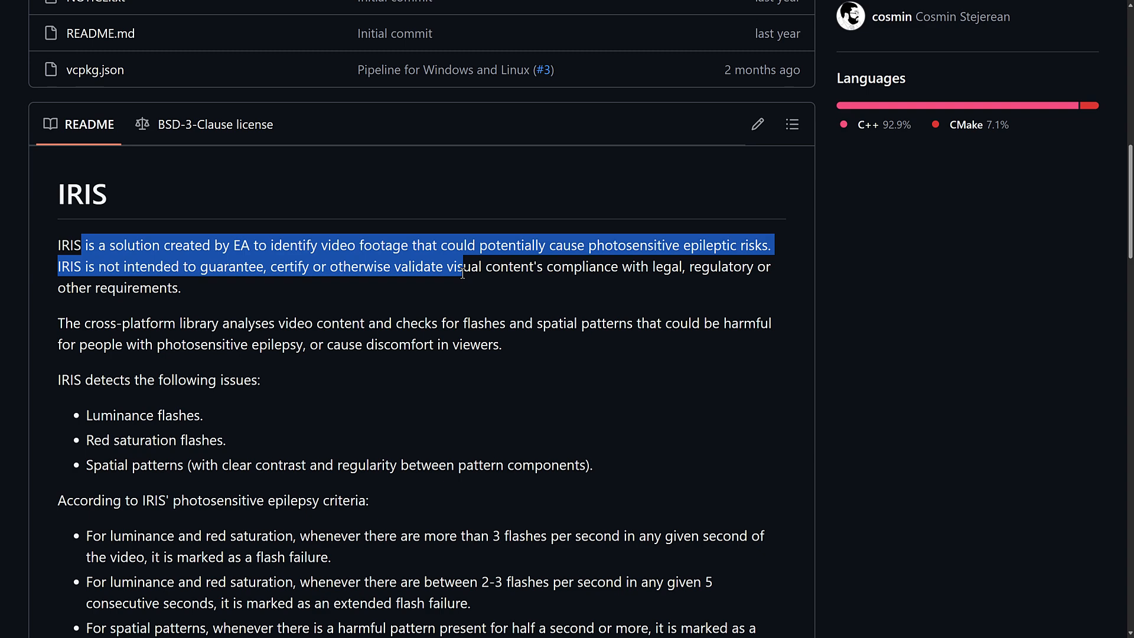
{"action": "scroll", "scroll_direction": "down", "scroll_amount": 3}
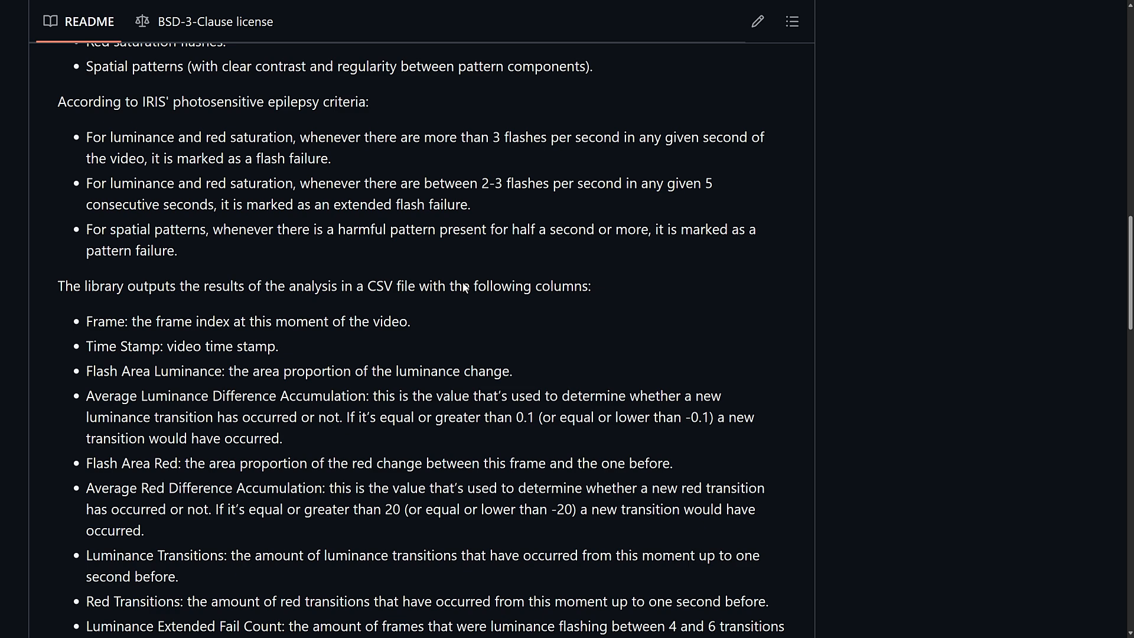
{"action": "scroll", "scroll_direction": "down", "scroll_amount": 3}
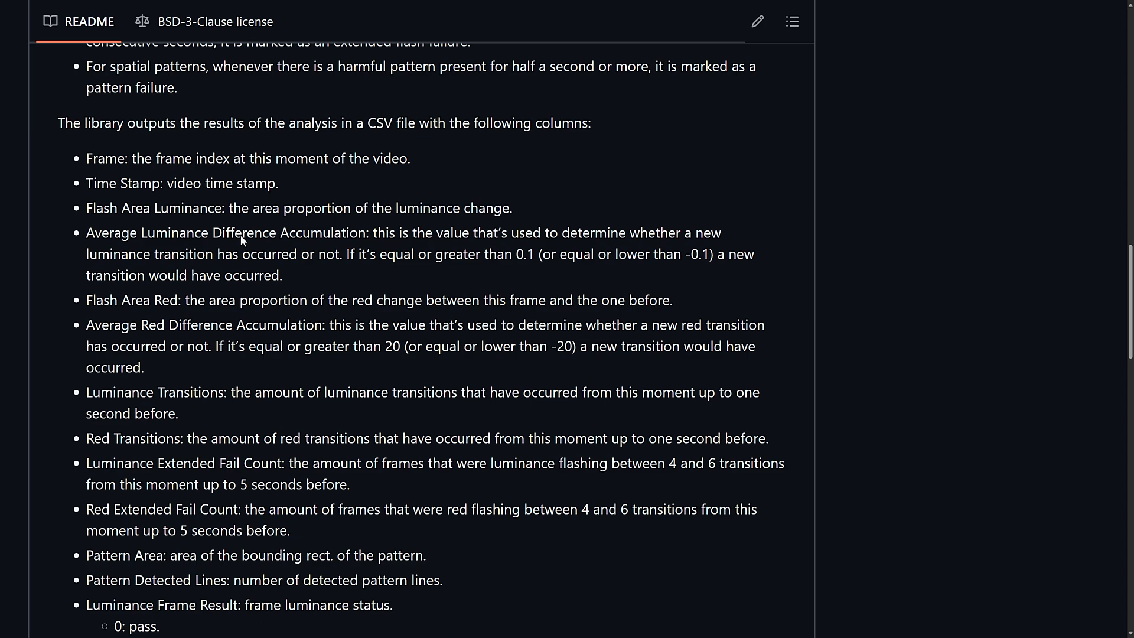
{"action": "scroll", "scroll_direction": "down", "scroll_amount": 3}
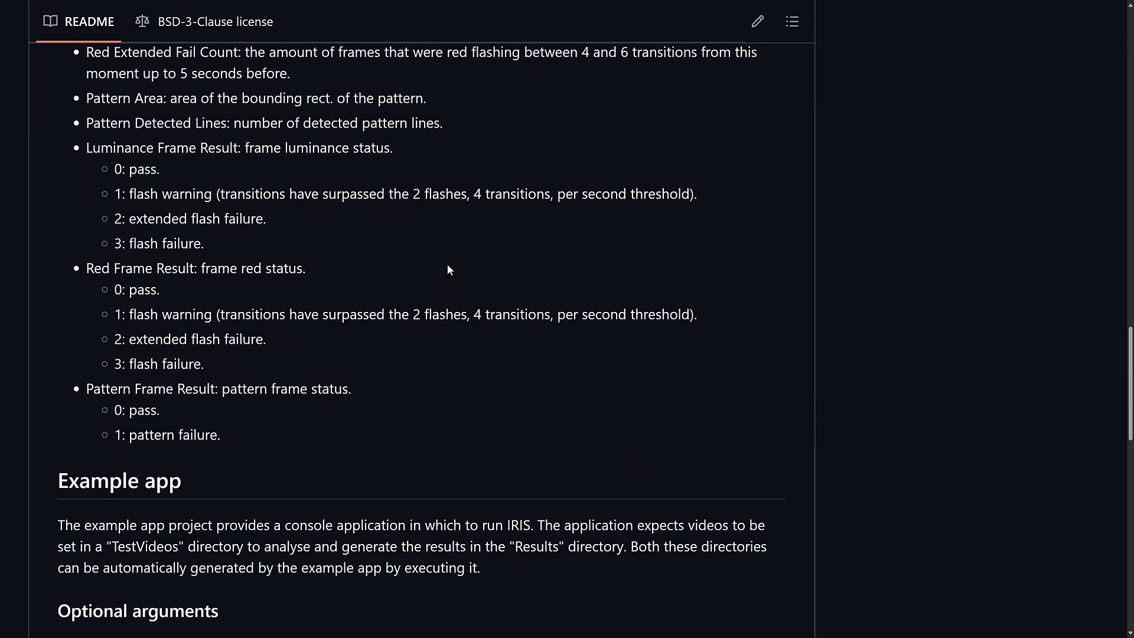
{"action": "scroll", "scroll_direction": "down", "scroll_amount": 3}
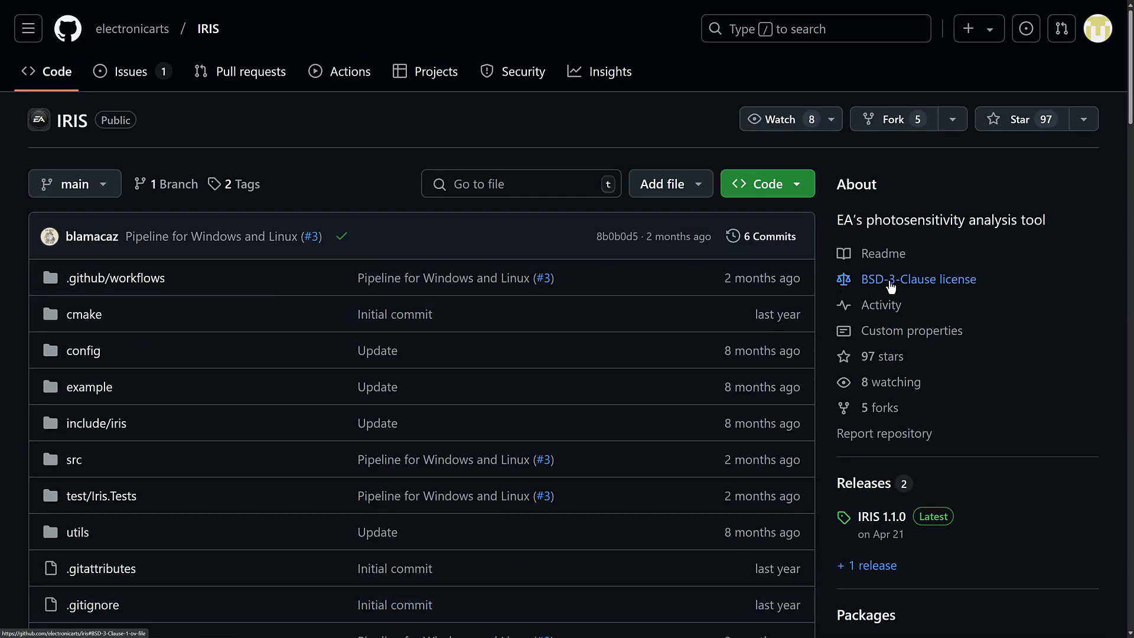
{"action": "mouse_move", "coordinate": [822, 300]}
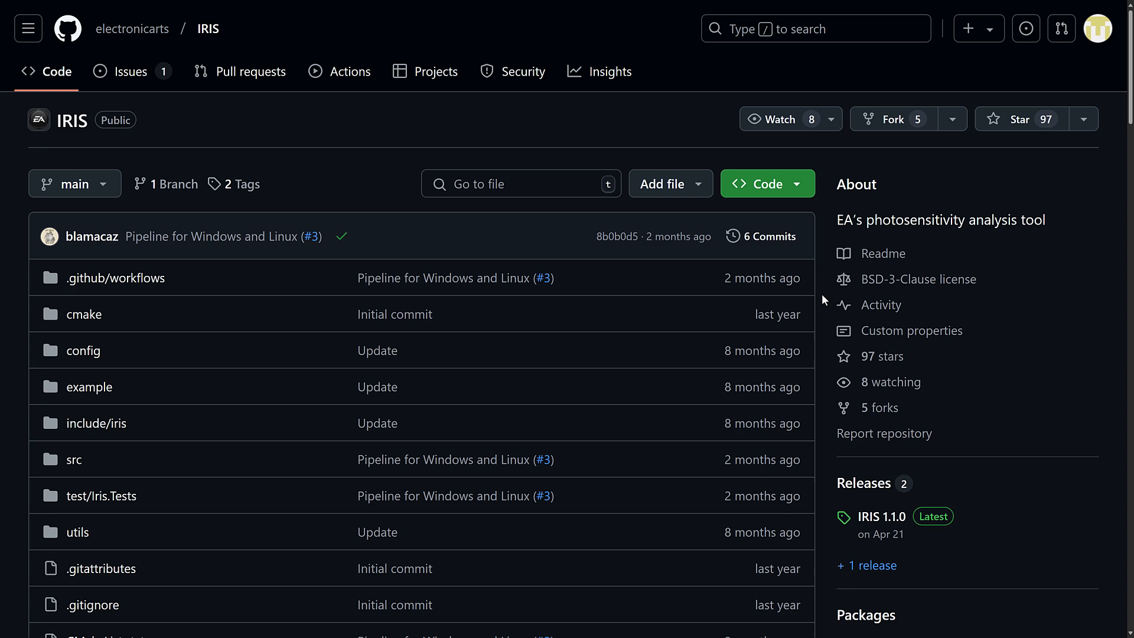
{"action": "left_click", "coordinate": [131, 29]}
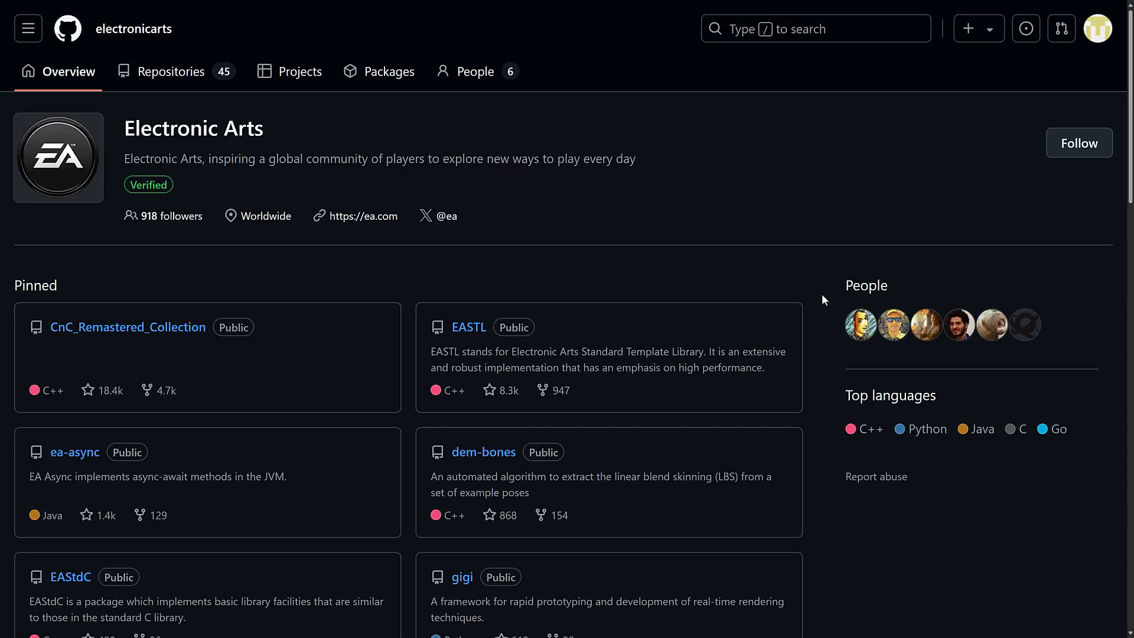
{"action": "mouse_move", "coordinate": [468, 326]}
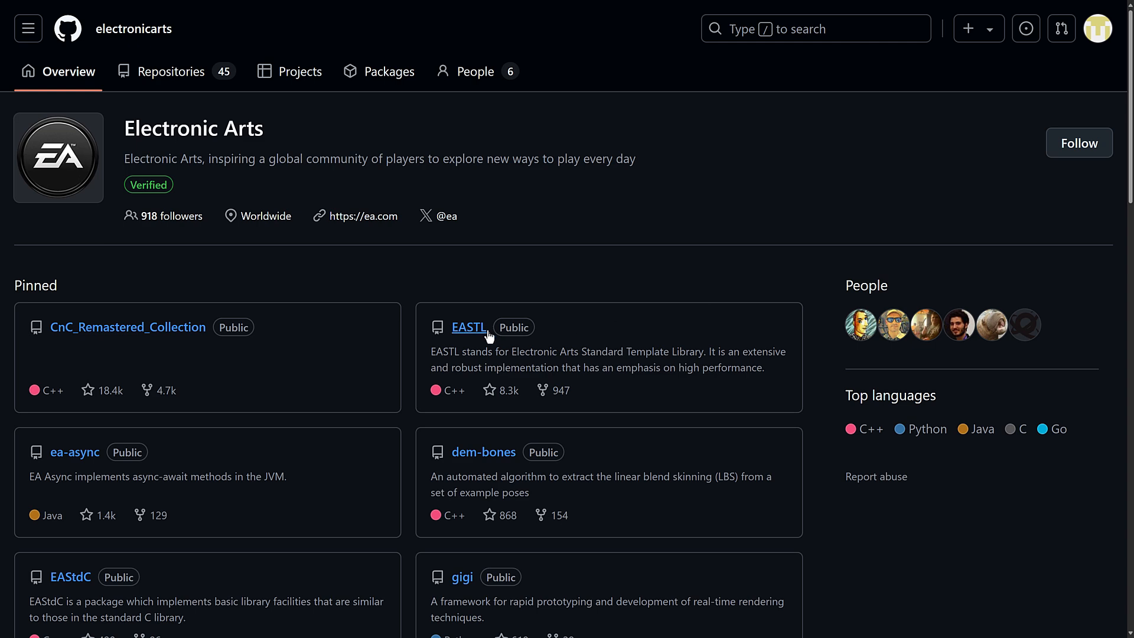
{"action": "left_click", "coordinate": [468, 326]}
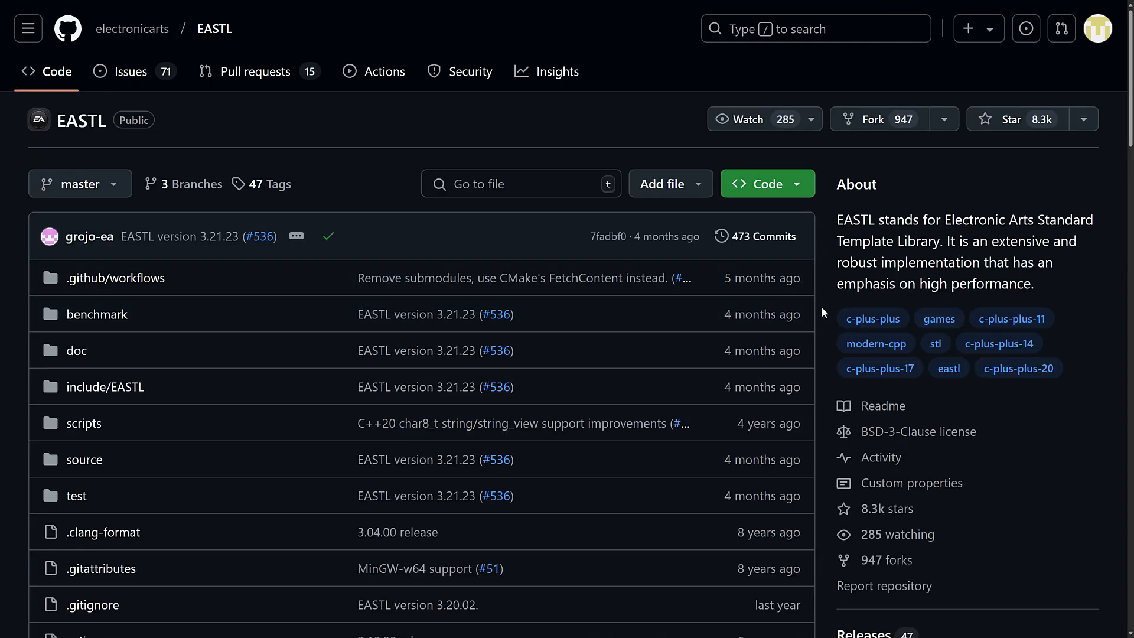
{"action": "double_click", "coordinate": [851, 219]}
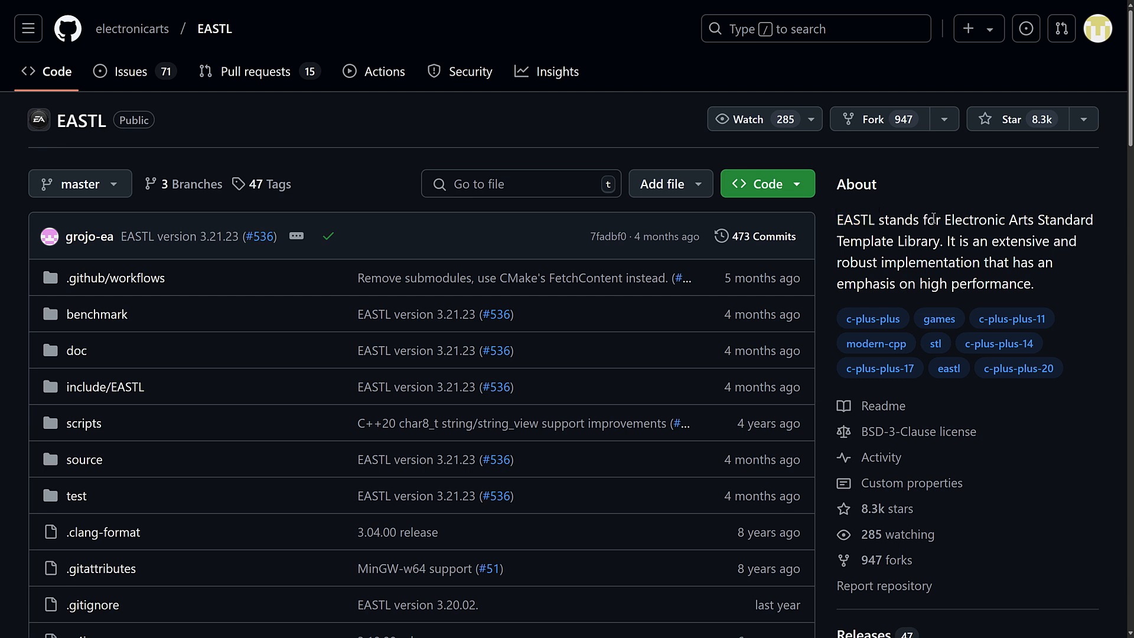
{"action": "mouse_move", "coordinate": [1017, 367]}
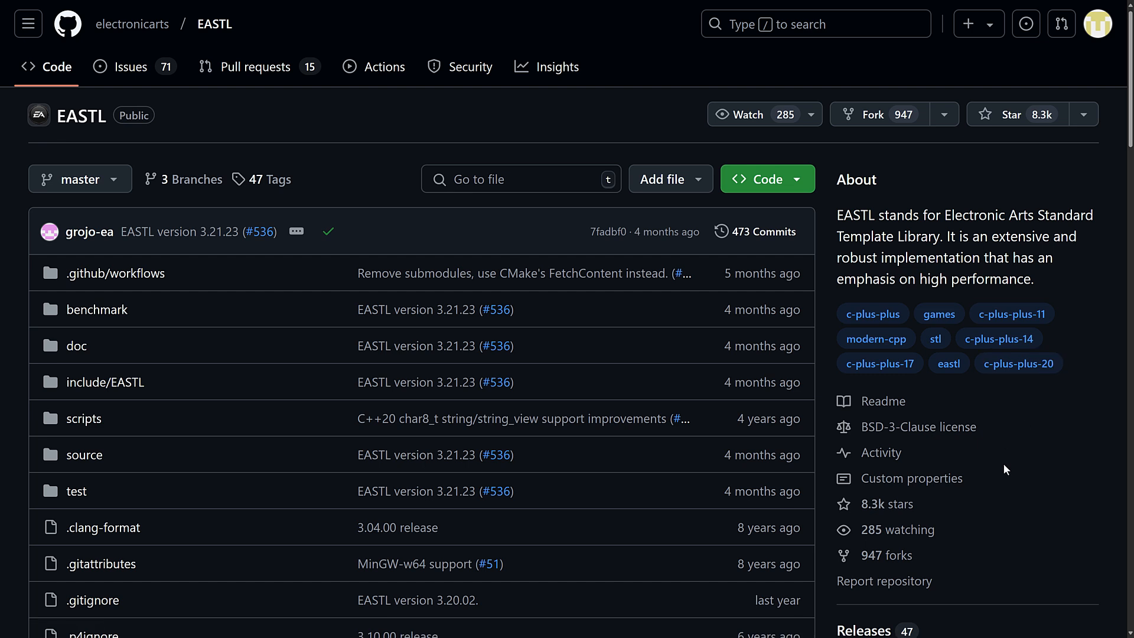
{"action": "scroll", "scroll_direction": "down", "scroll_amount": 3}
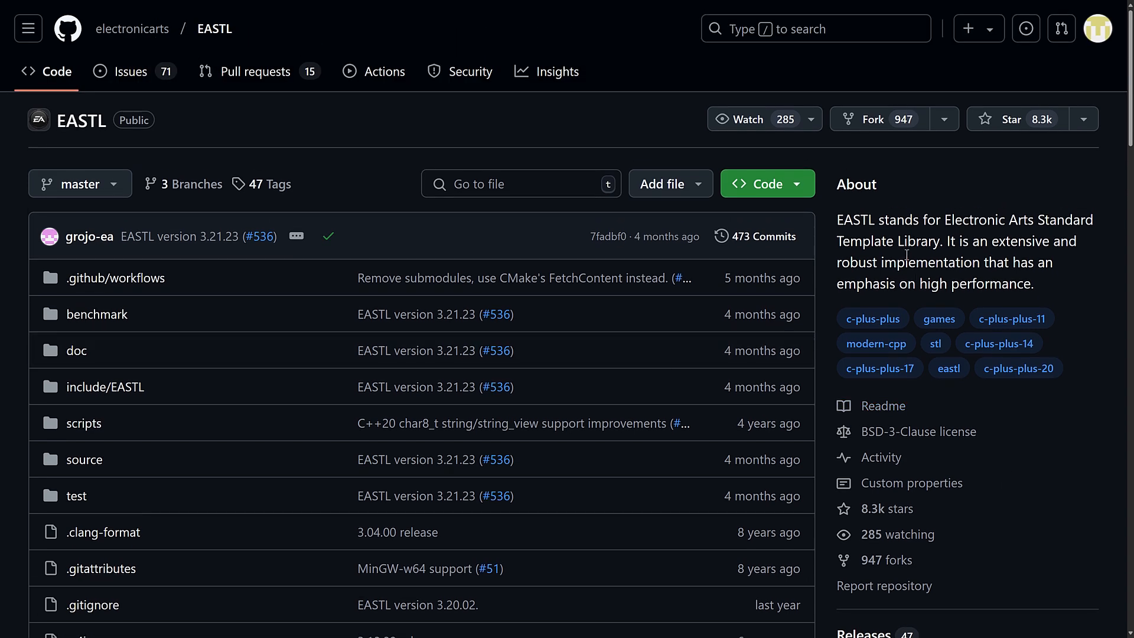
{"action": "mouse_move", "coordinate": [906, 254]}
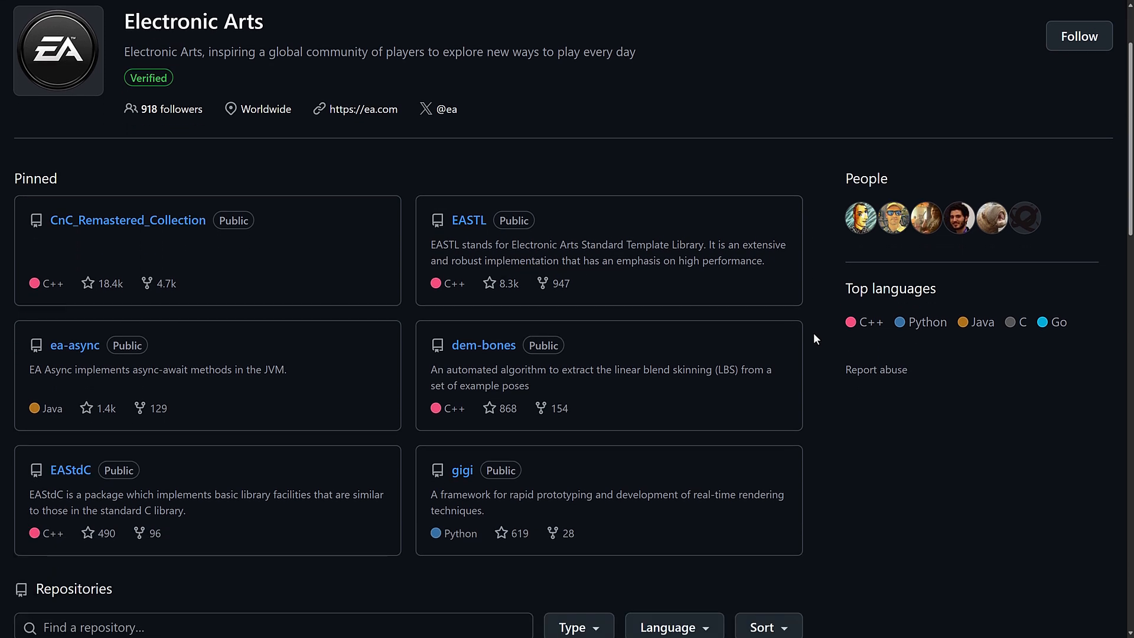
Step: Scroll down the electronicarts GitHub organization page
{"action": "scroll", "scroll_direction": "down", "scroll_amount": 3}
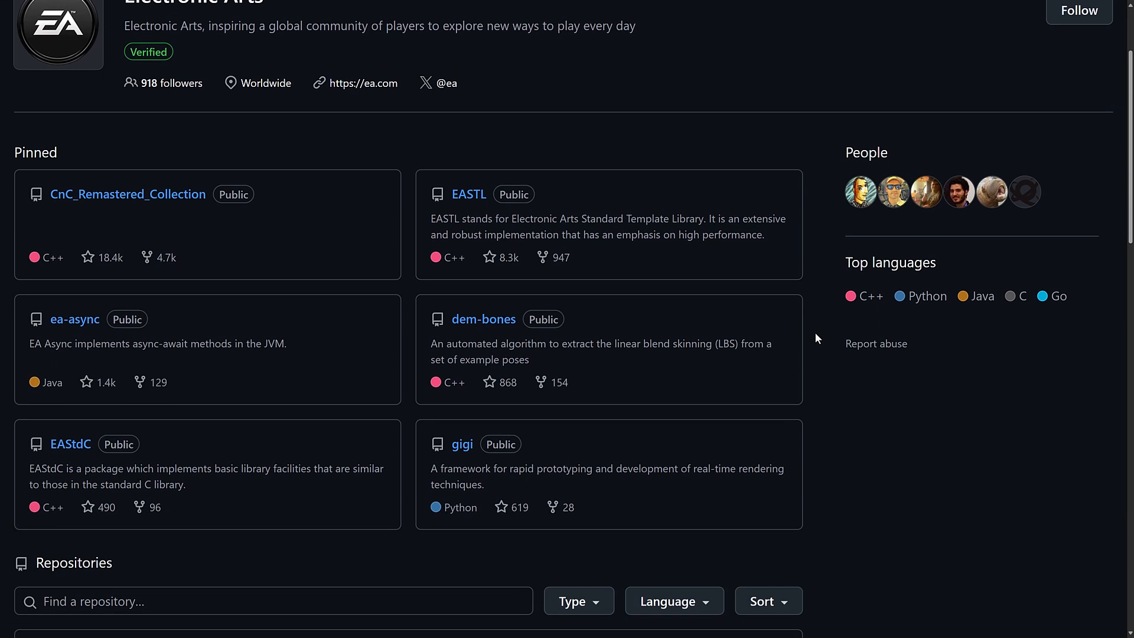
{"action": "scroll", "scroll_direction": "down", "scroll_amount": 3}
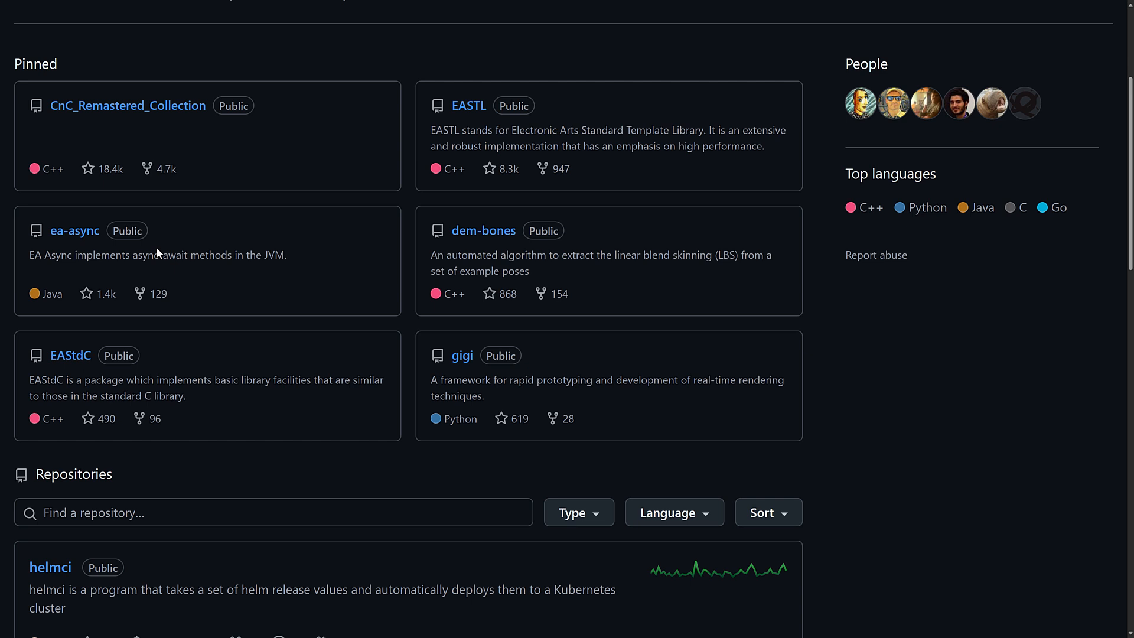
{"action": "scroll", "scroll_direction": "down", "scroll_amount": 3}
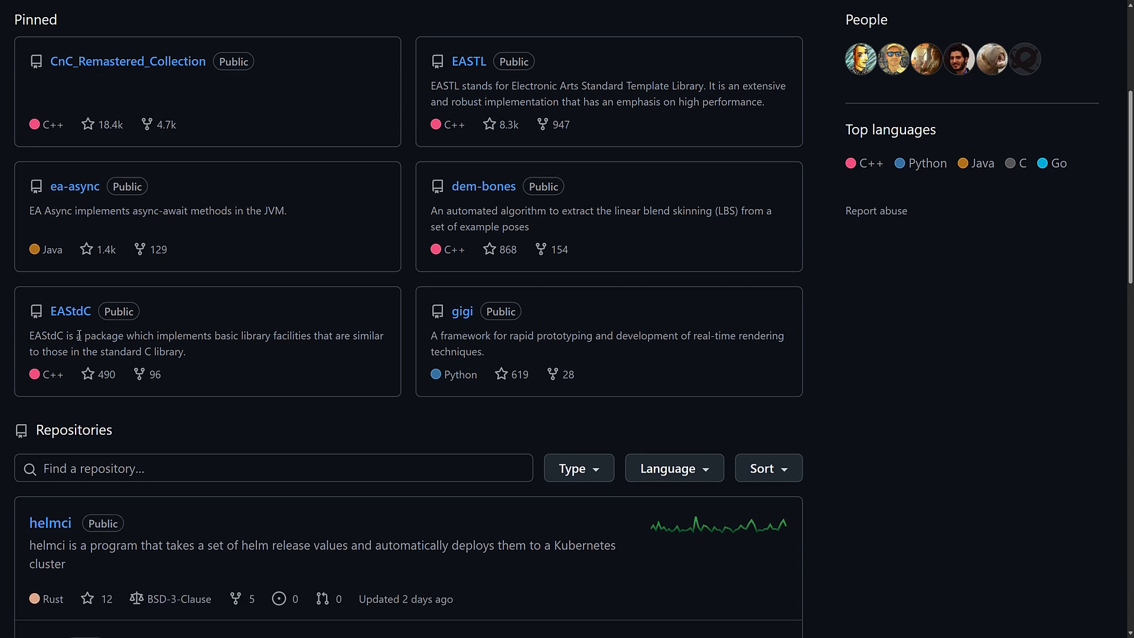
{"action": "mouse_move", "coordinate": [58, 326]}
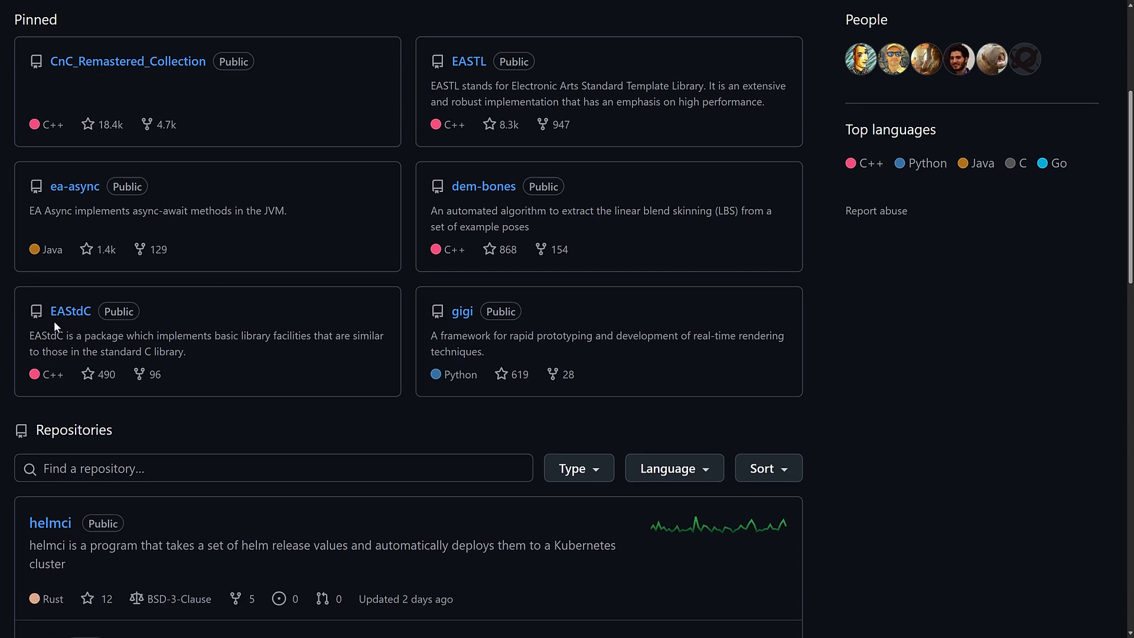
{"action": "mouse_move", "coordinate": [164, 351]}
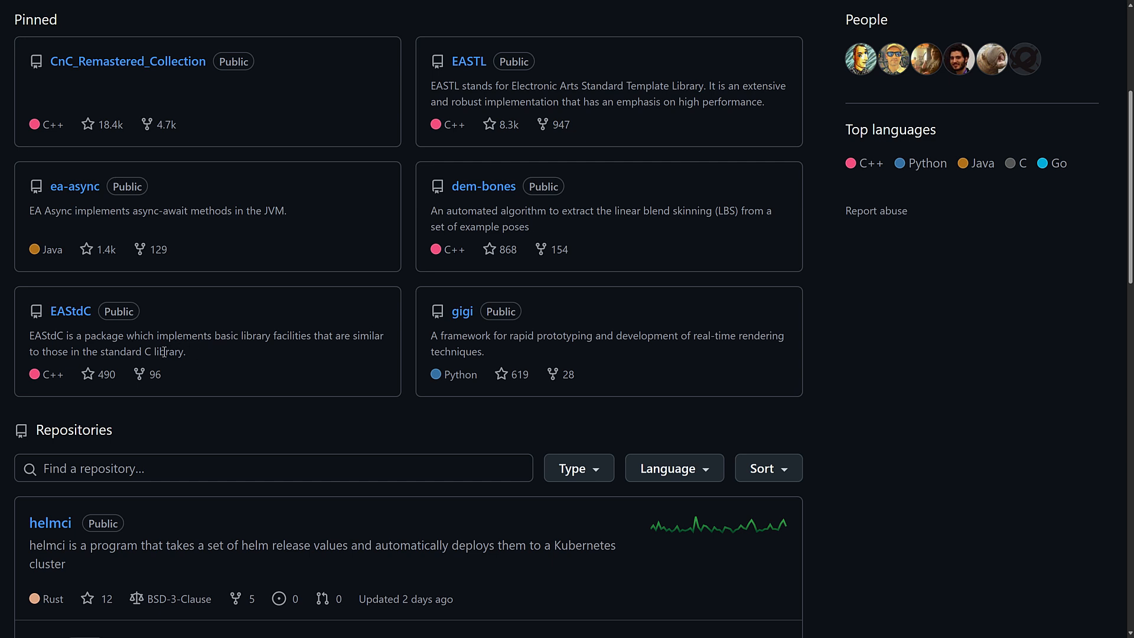
{"action": "scroll", "scroll_direction": "down", "scroll_amount": 3}
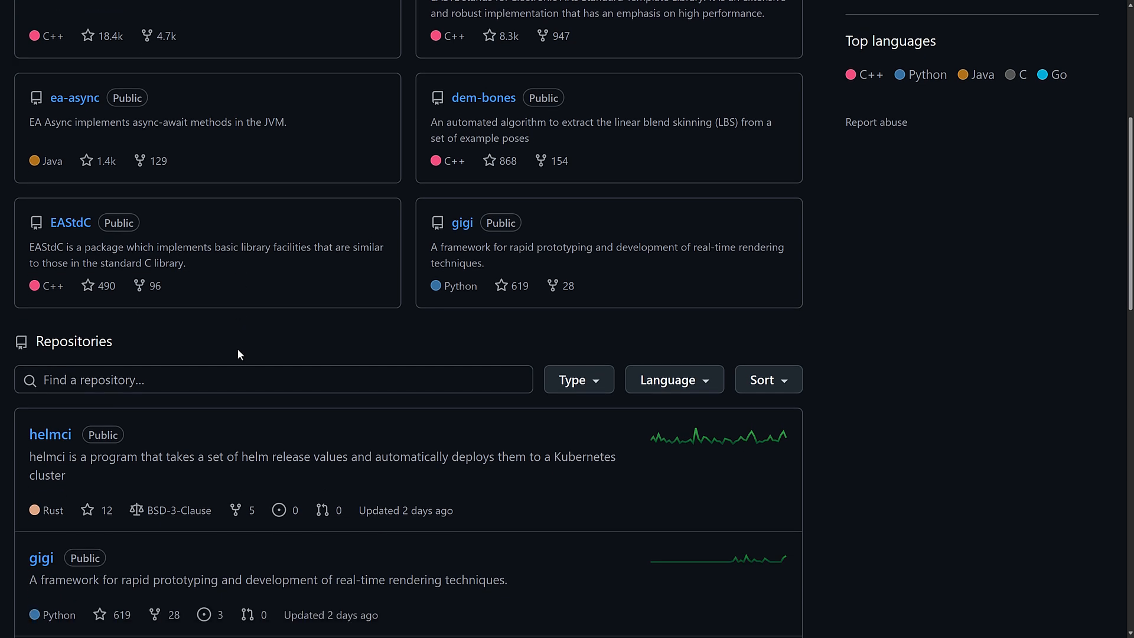
{"action": "scroll", "scroll_direction": "down", "scroll_amount": 3}
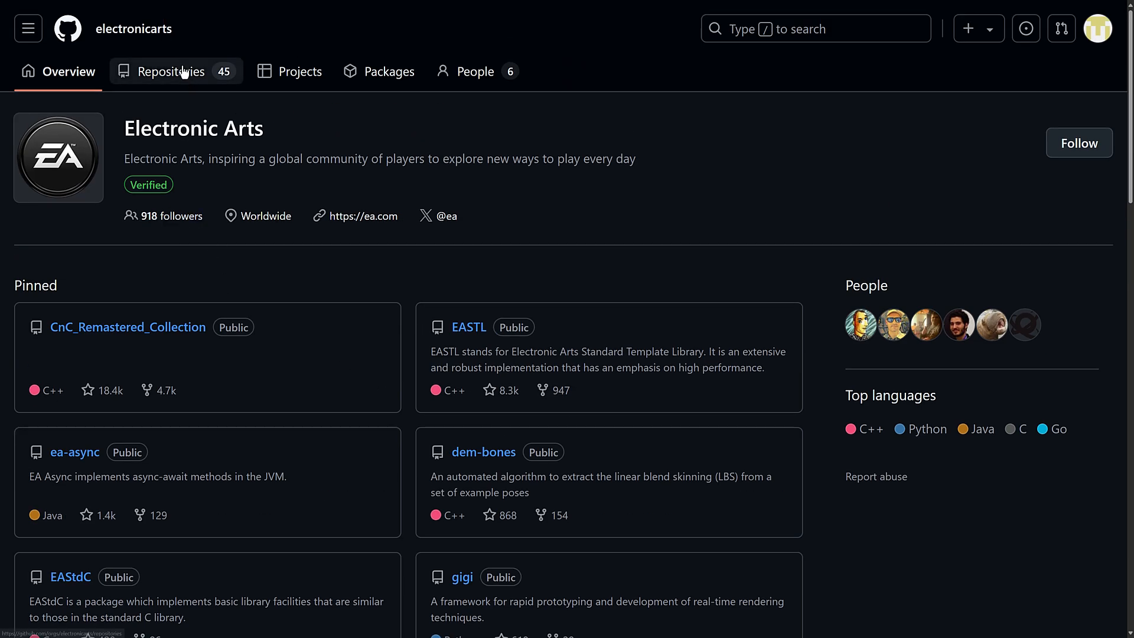
Step: Browse all 45 EA repositories to the last entries, then return to the pledge page
{"action": "left_click", "coordinate": [171, 71]}
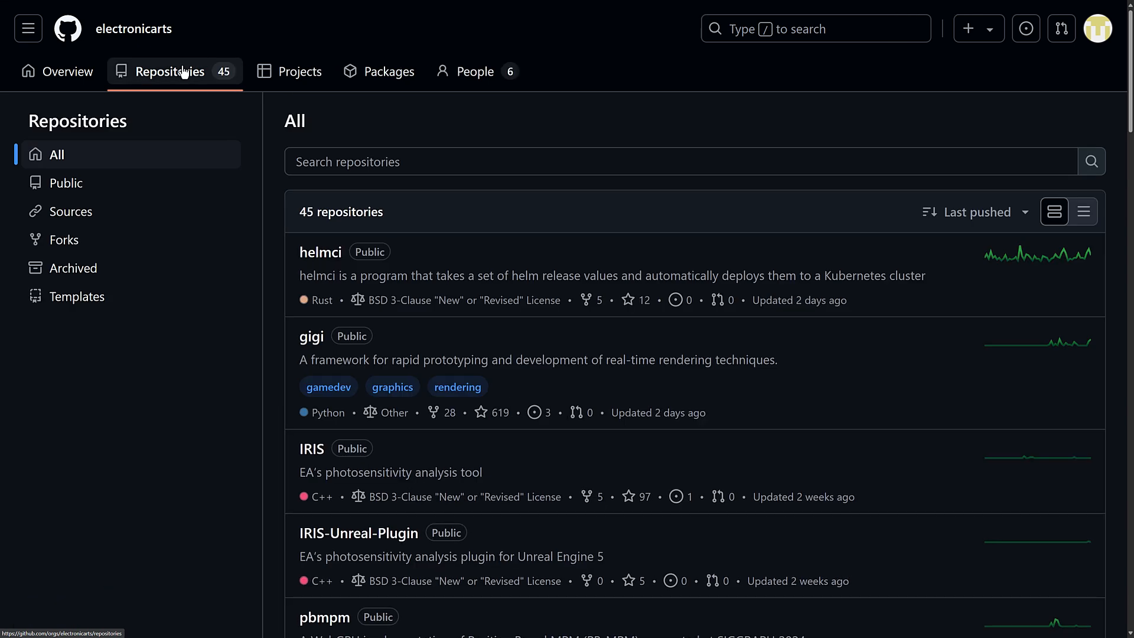
{"action": "scroll", "scroll_direction": "down", "scroll_amount": 3}
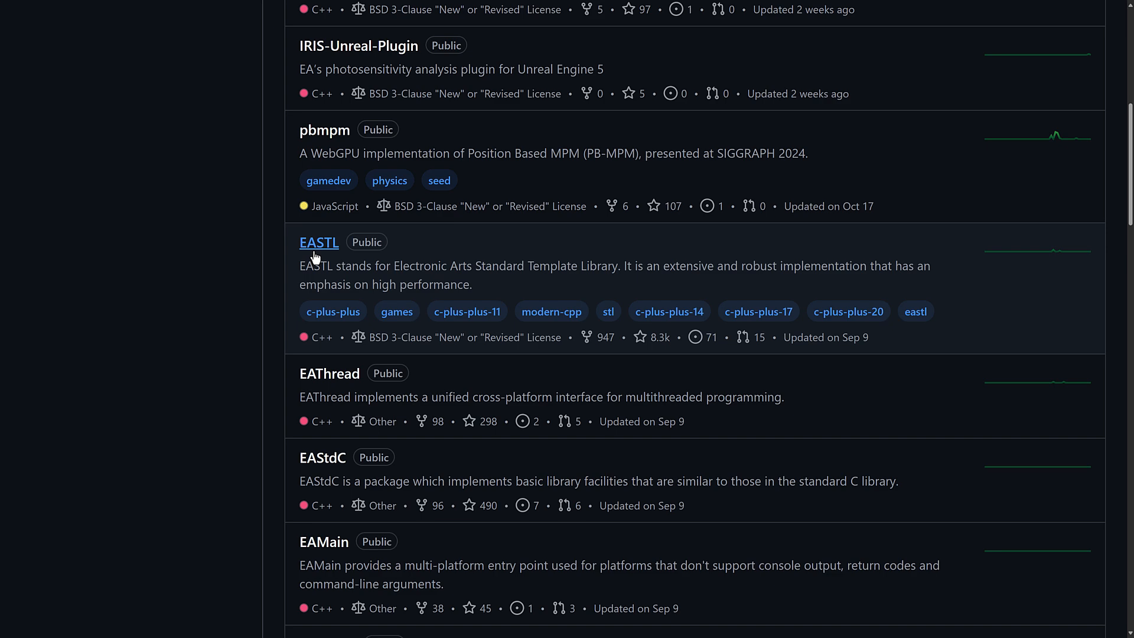
{"action": "scroll", "scroll_direction": "down", "scroll_amount": 3}
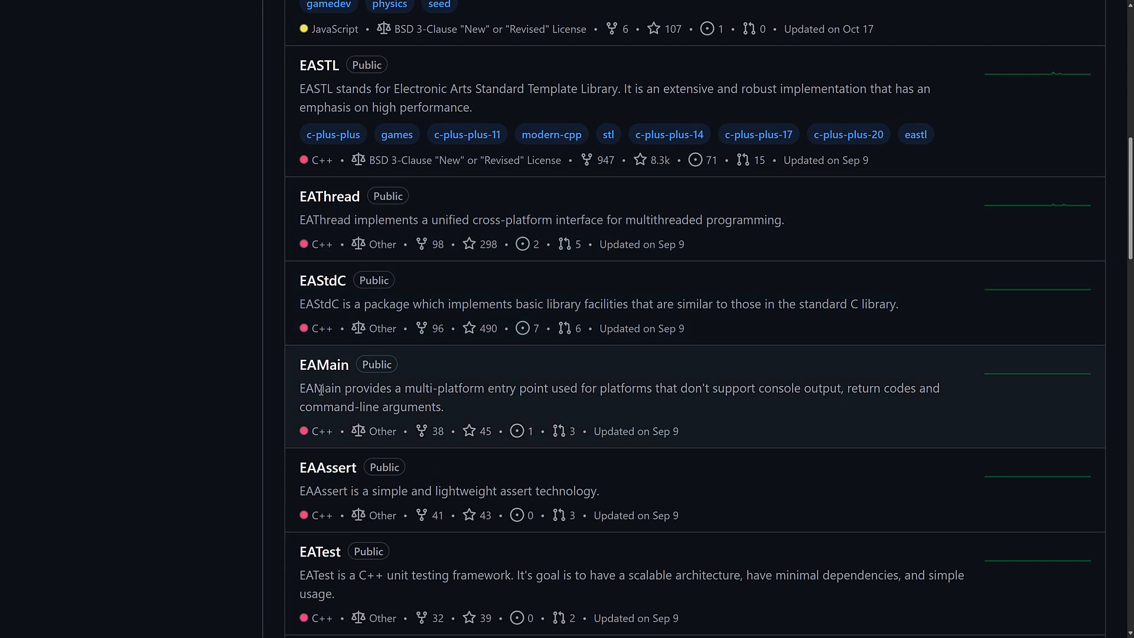
{"action": "scroll", "scroll_direction": "down", "scroll_amount": 3}
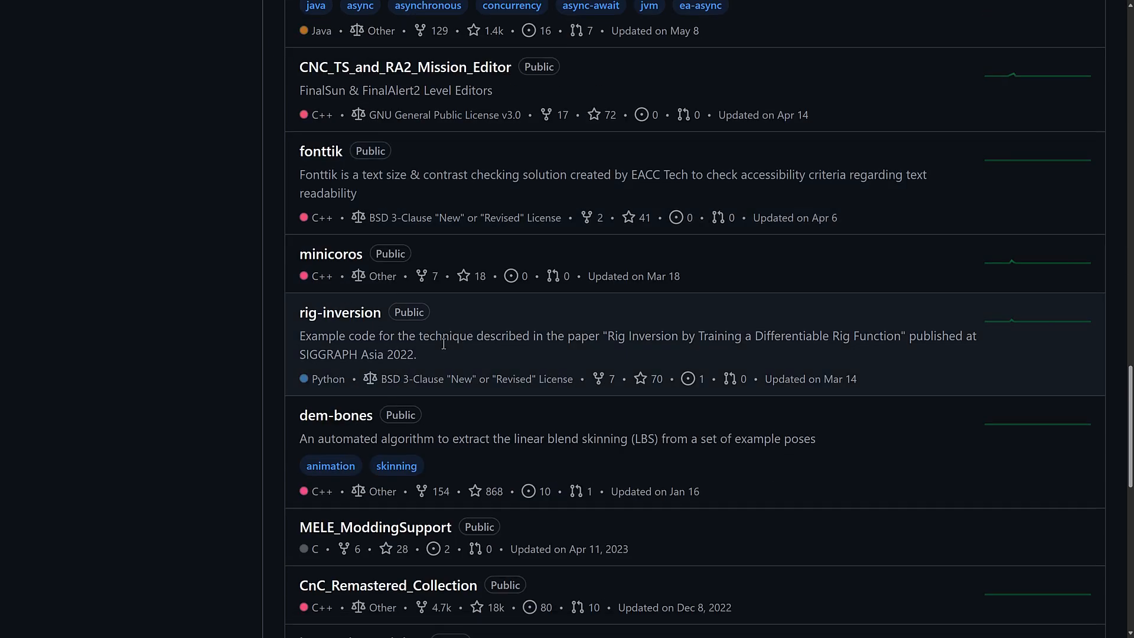
{"action": "scroll", "scroll_direction": "down", "scroll_amount": 3}
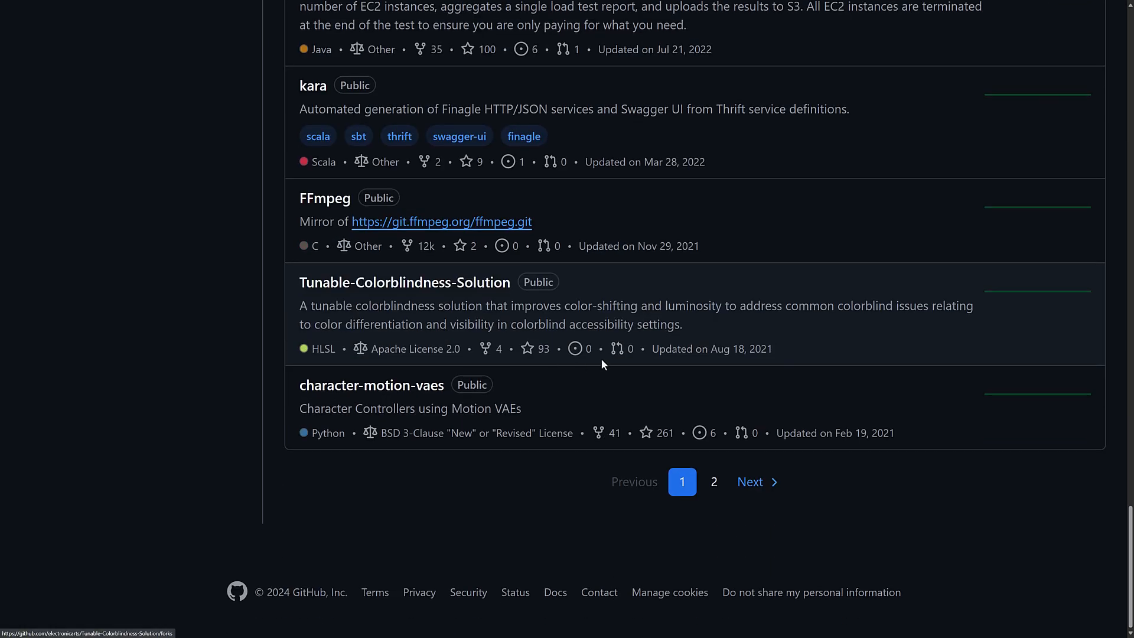
{"action": "mouse_move", "coordinate": [404, 282]}
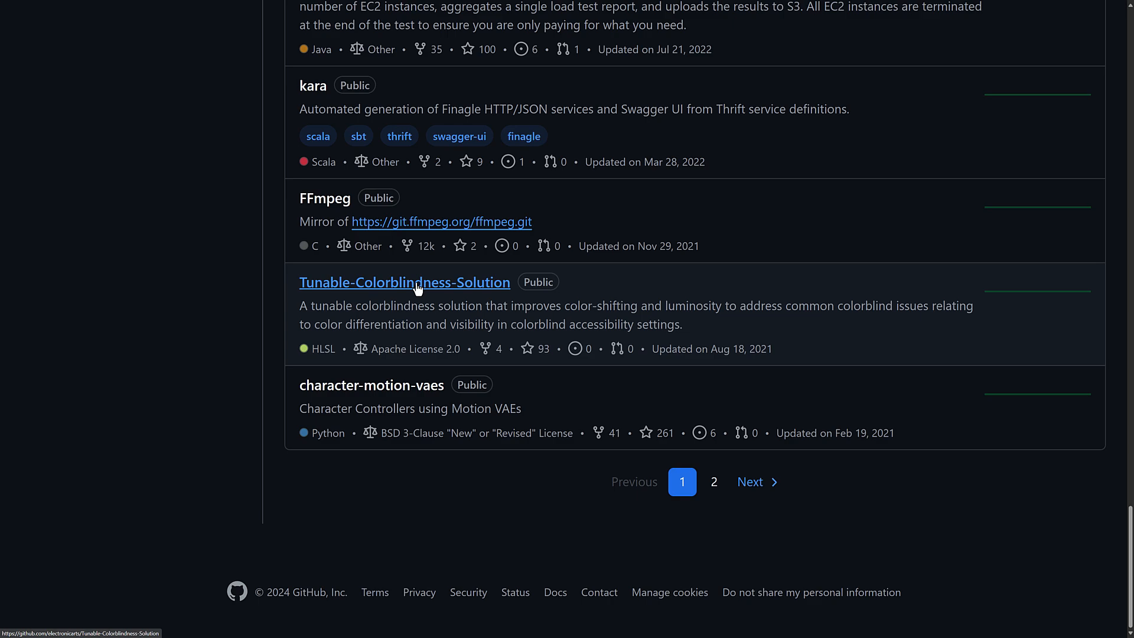
{"action": "mouse_move", "coordinate": [447, 295]}
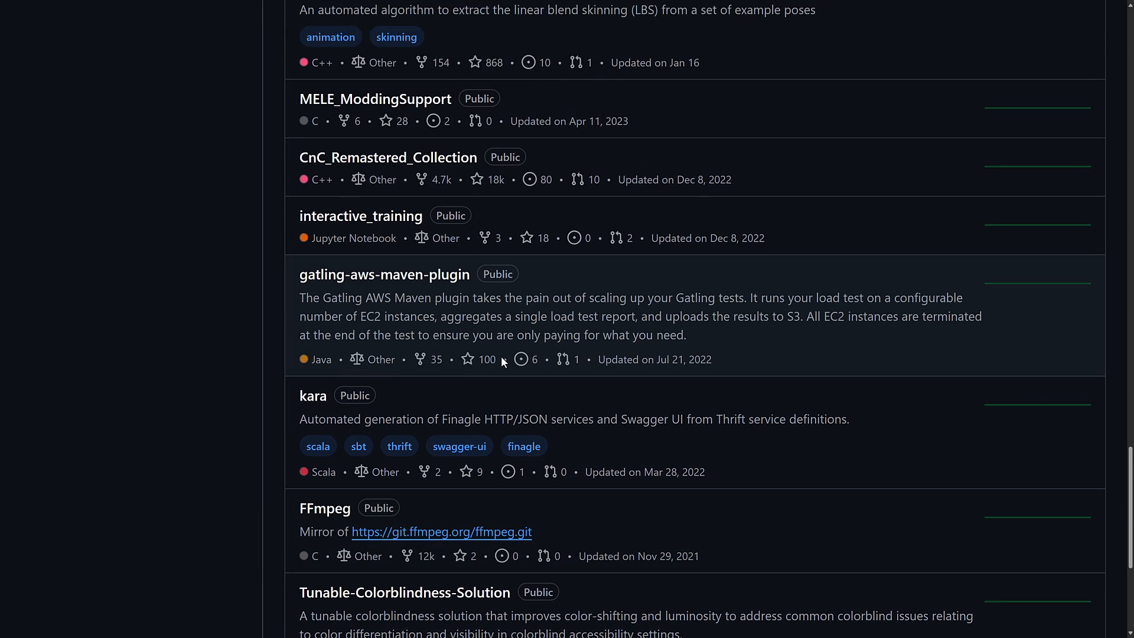
{"action": "scroll", "scroll_direction": "down", "scroll_amount": 3}
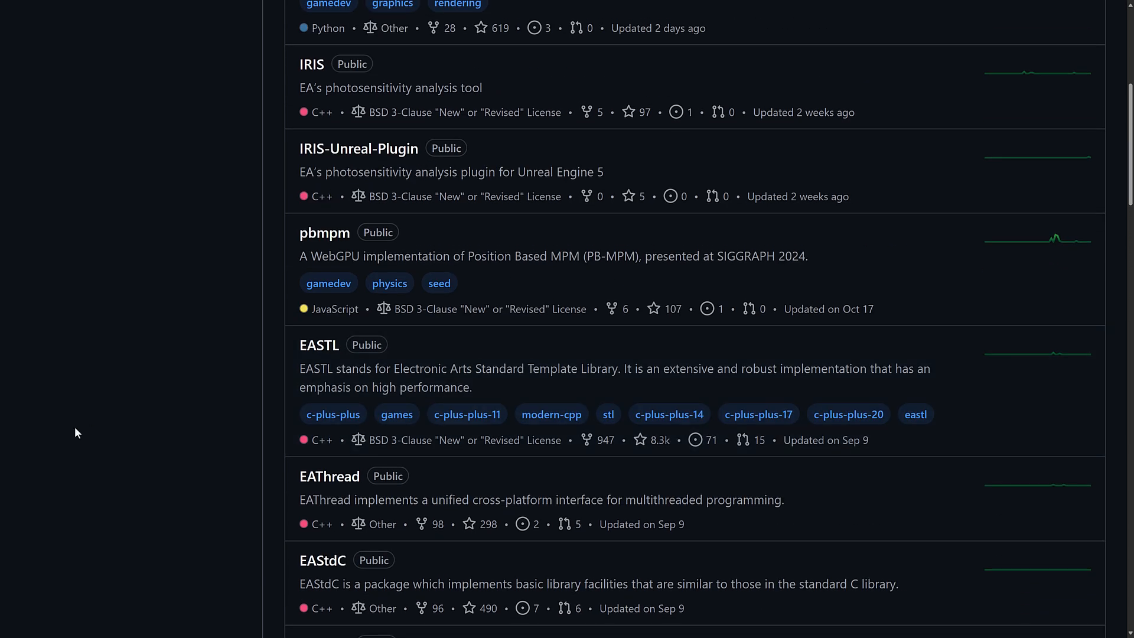
{"action": "left_click", "coordinate": [358, 148]}
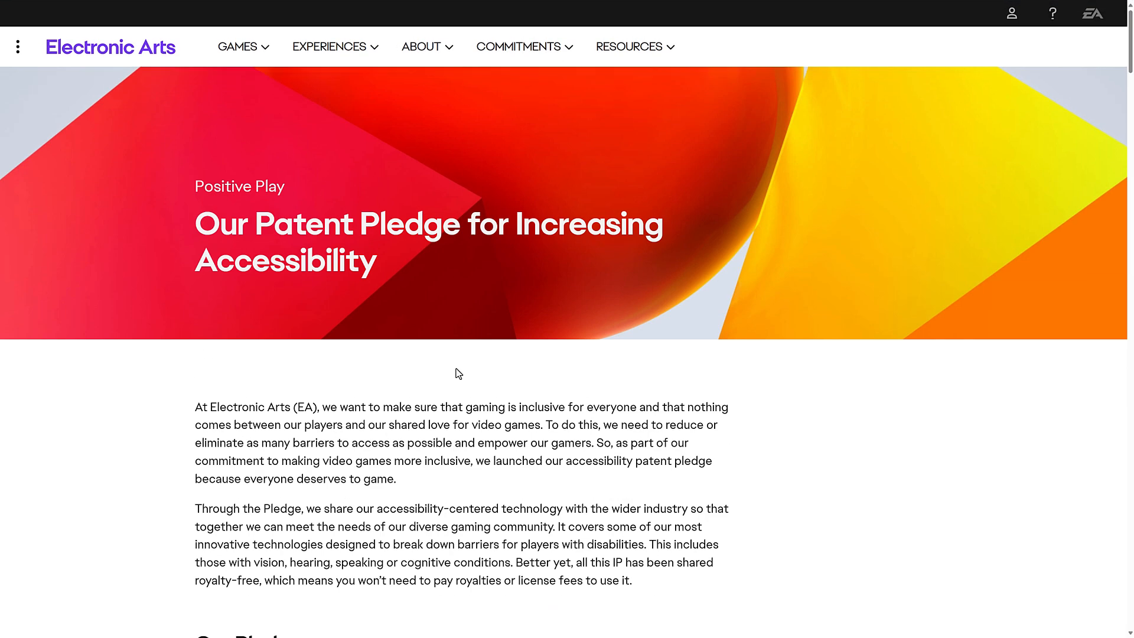
{"action": "mouse_move", "coordinate": [575, 457]}
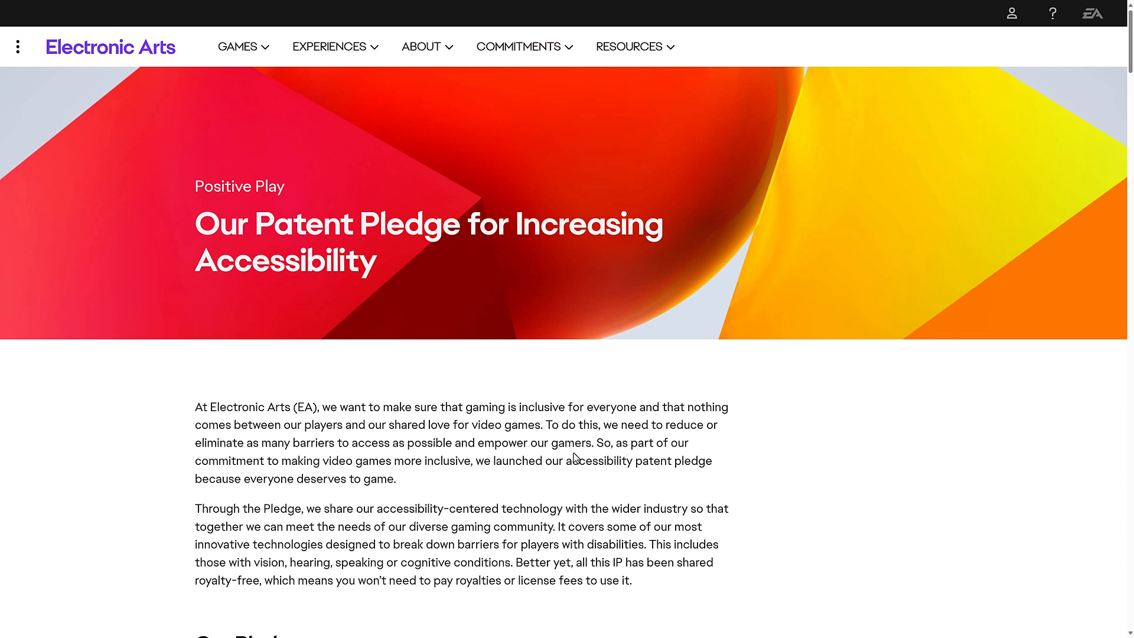
{"action": "mouse_move", "coordinate": [582, 457]}
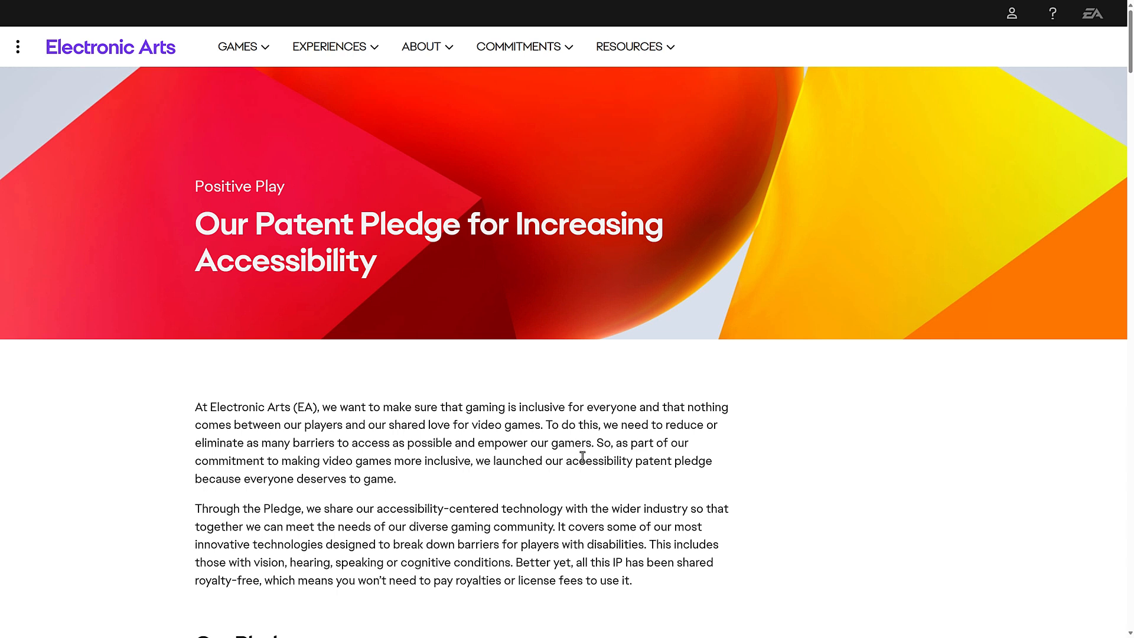
{"action": "scroll", "scroll_direction": "down", "scroll_amount": 3}
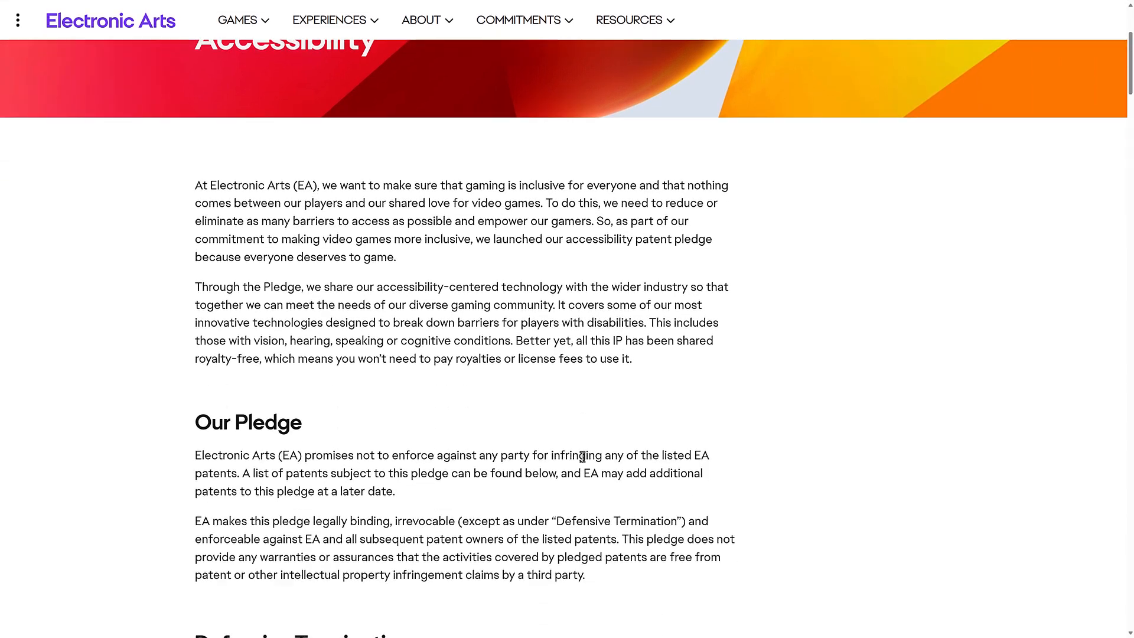
{"action": "scroll", "scroll_direction": "down", "scroll_amount": 3}
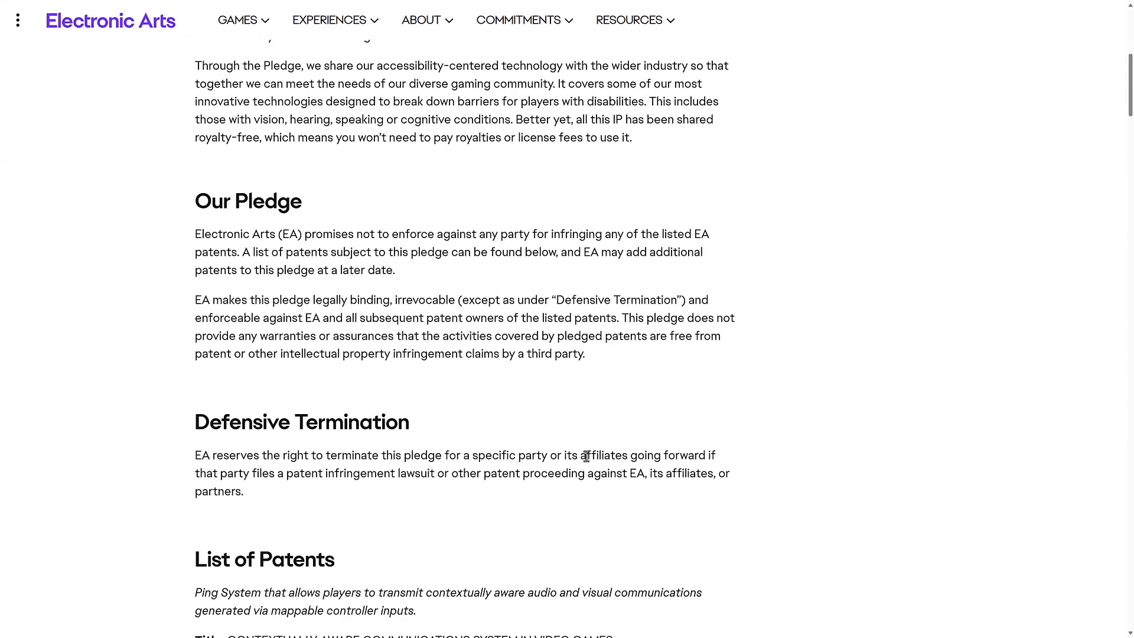